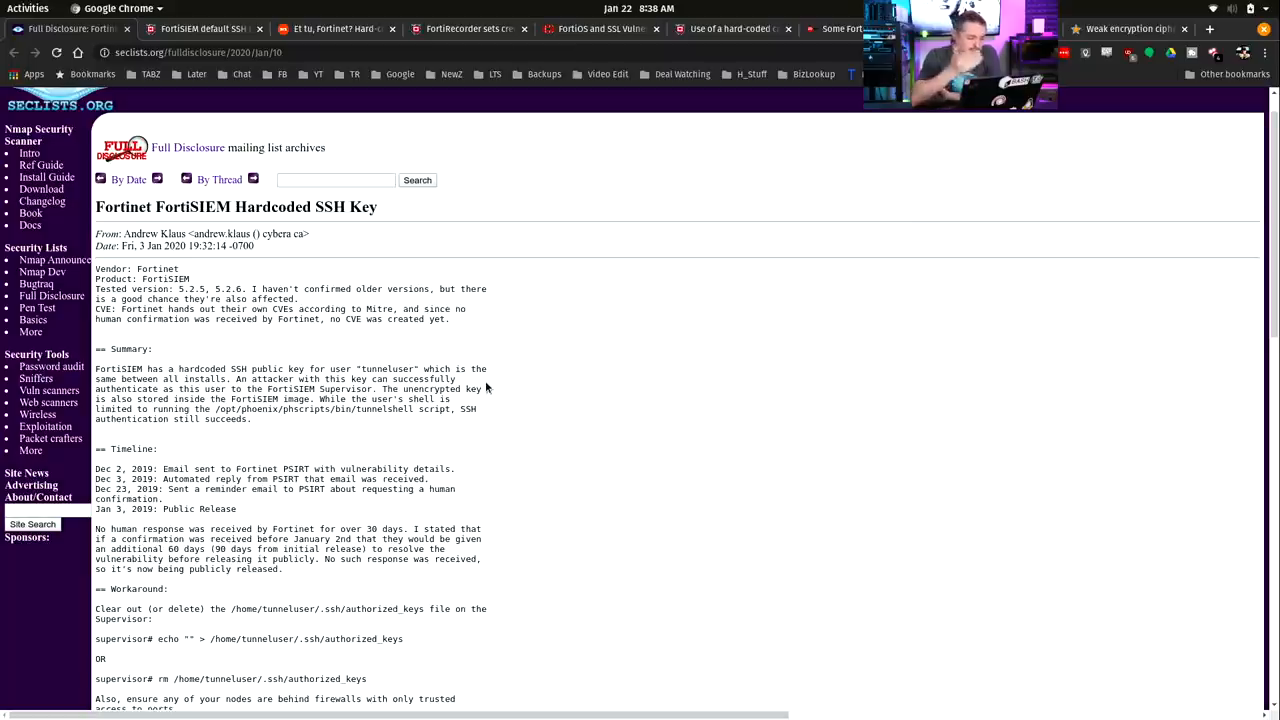
pyautogui.moveTo(356, 360)
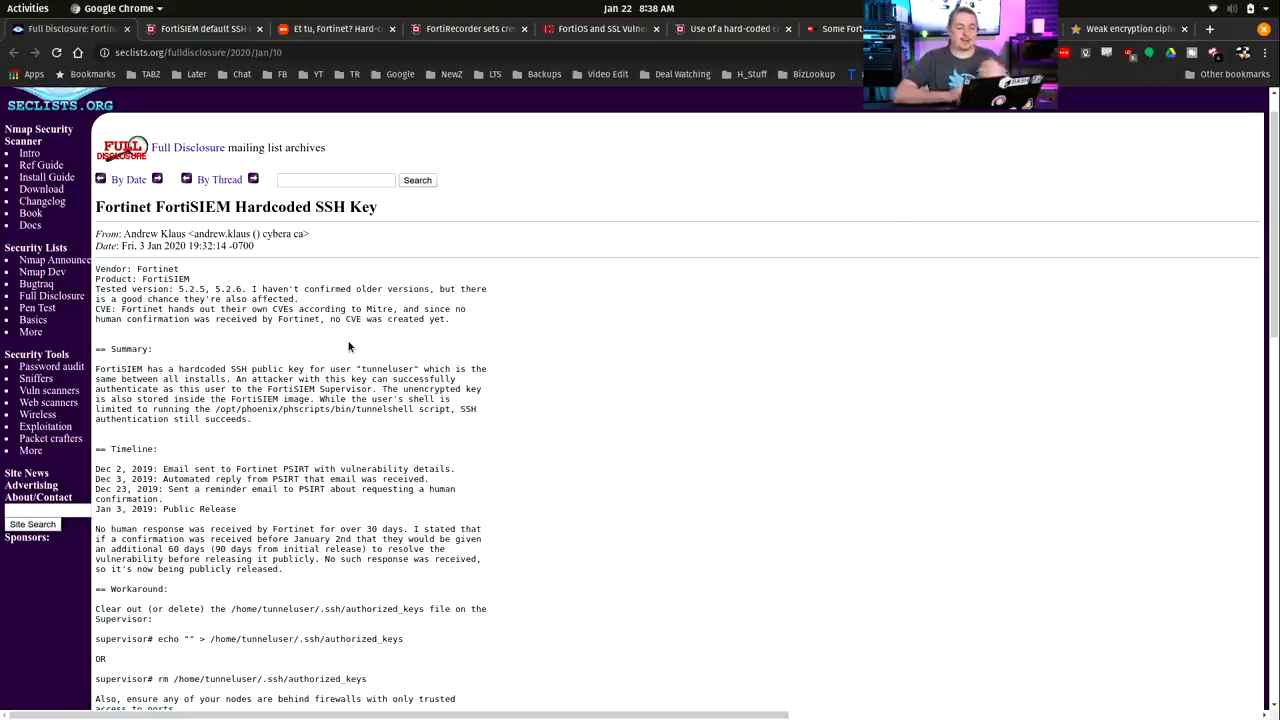
# Step: Highlight '/opt/phoenix/phscripts/bin/tunnelshell' in the FortiSIEM hardcoded SSH key advisory summary
pyautogui.scroll(-3)
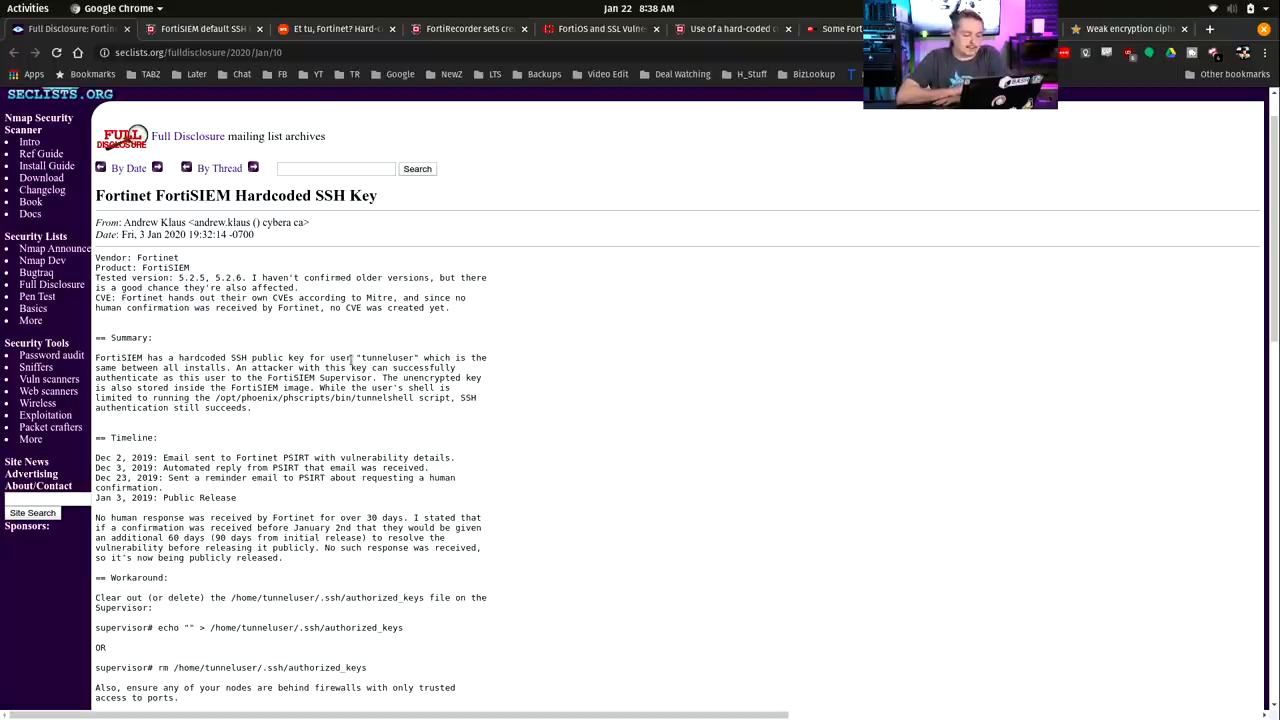
pyautogui.moveTo(528, 370)
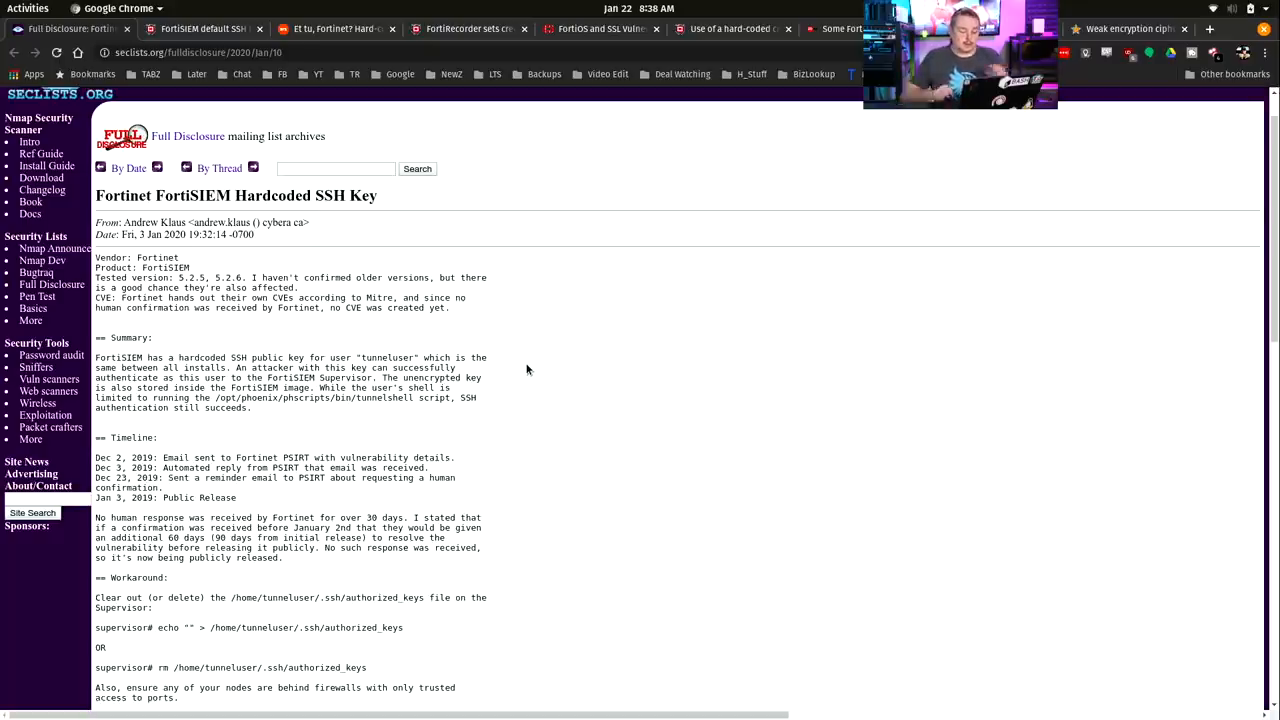
pyautogui.moveTo(213, 398); pyautogui.dragTo(252, 407)
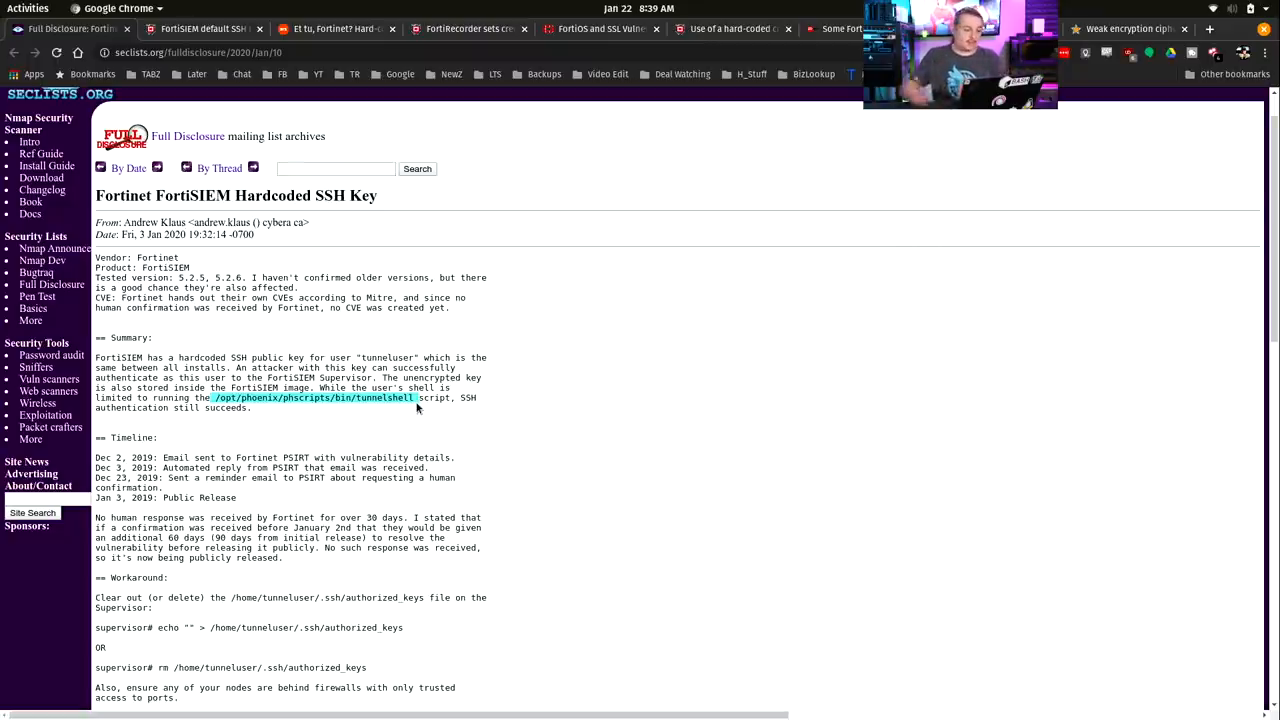
pyautogui.moveTo(532, 436)
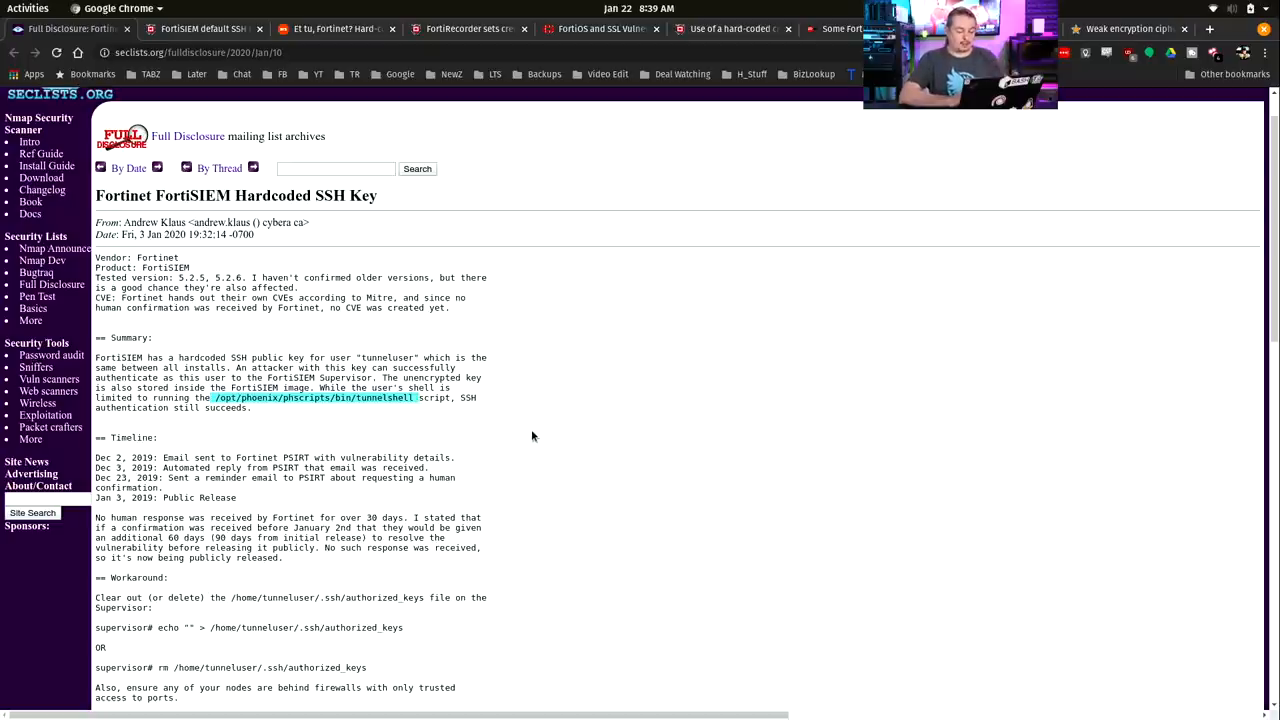
pyautogui.scroll(-3)
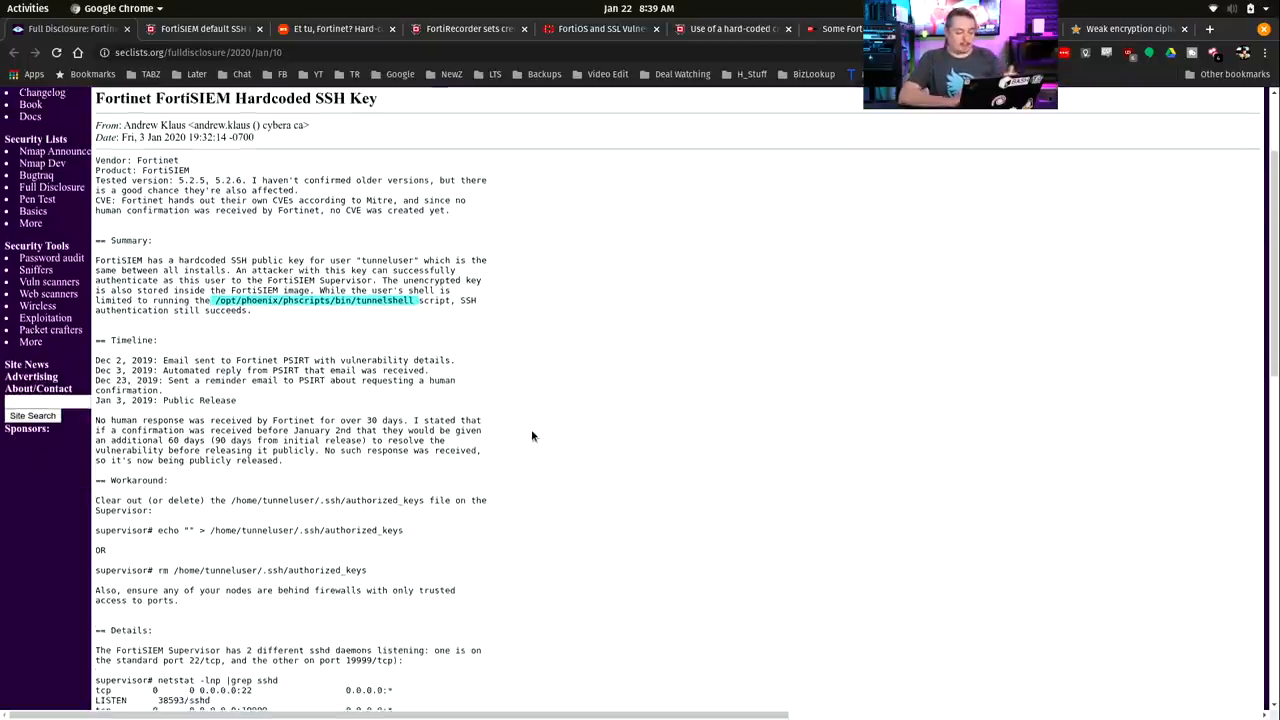
pyautogui.scroll(-3)
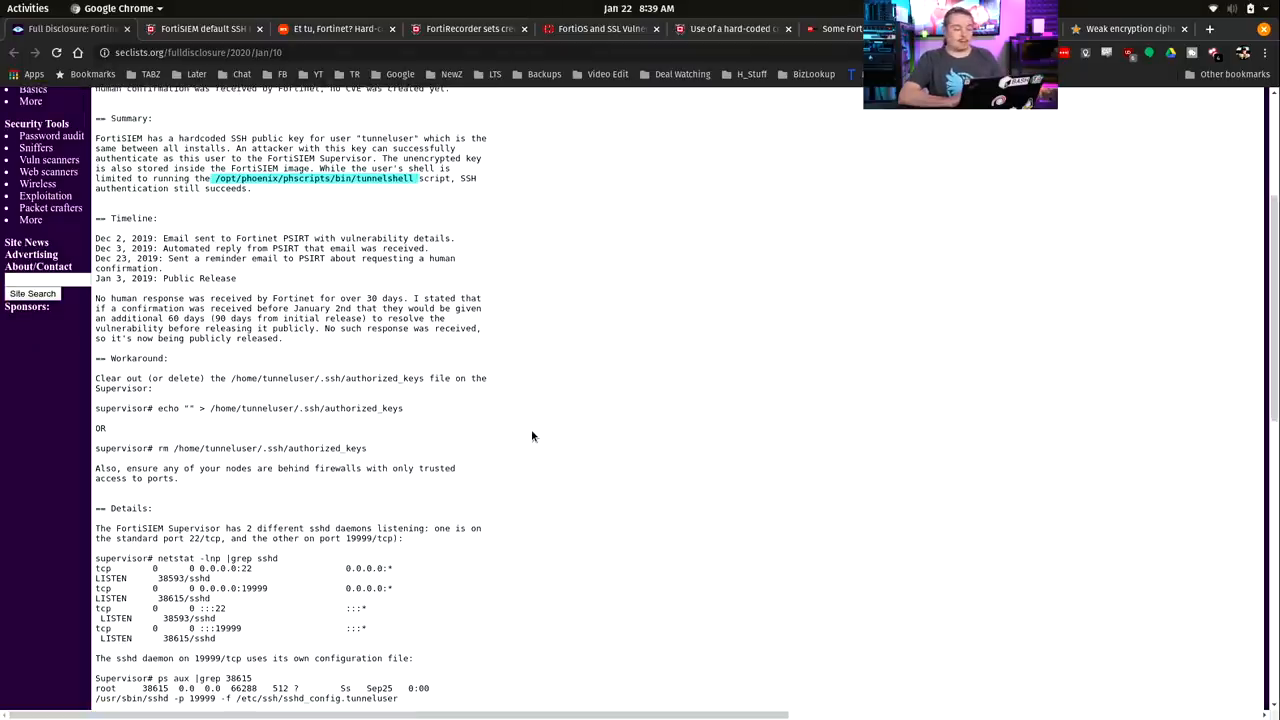
pyautogui.scroll(3)
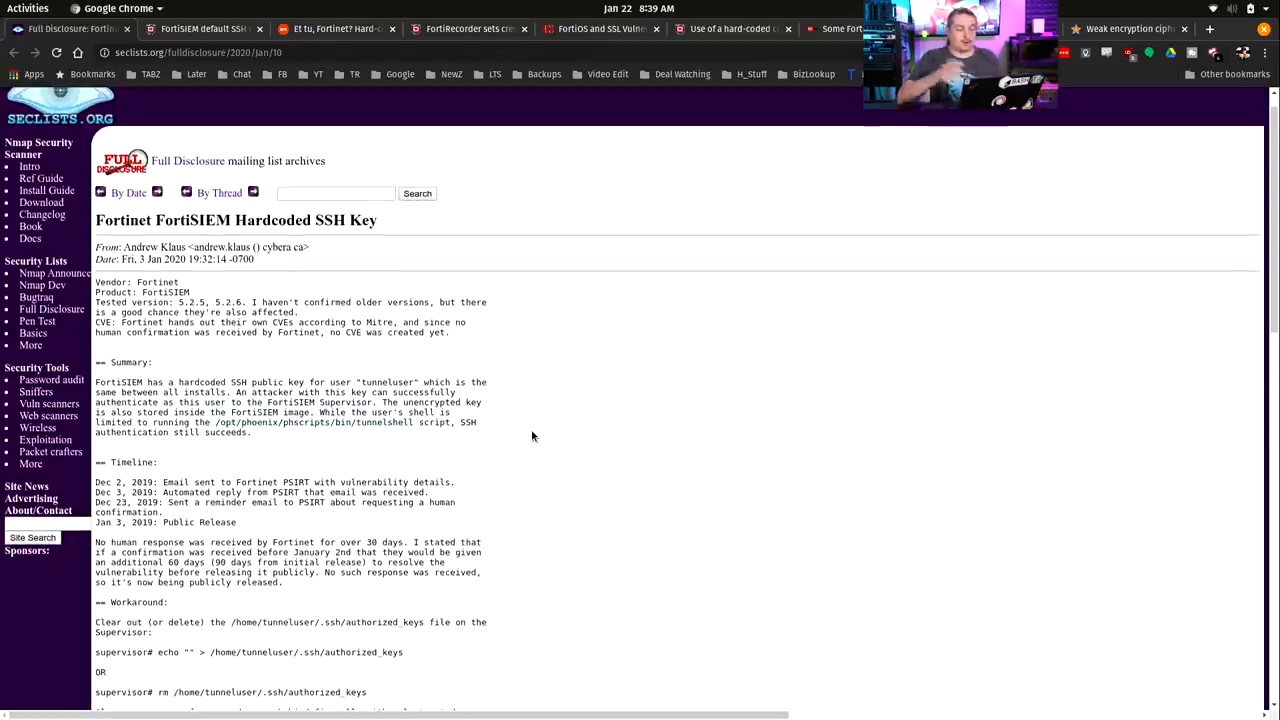
pyautogui.scroll(-3)
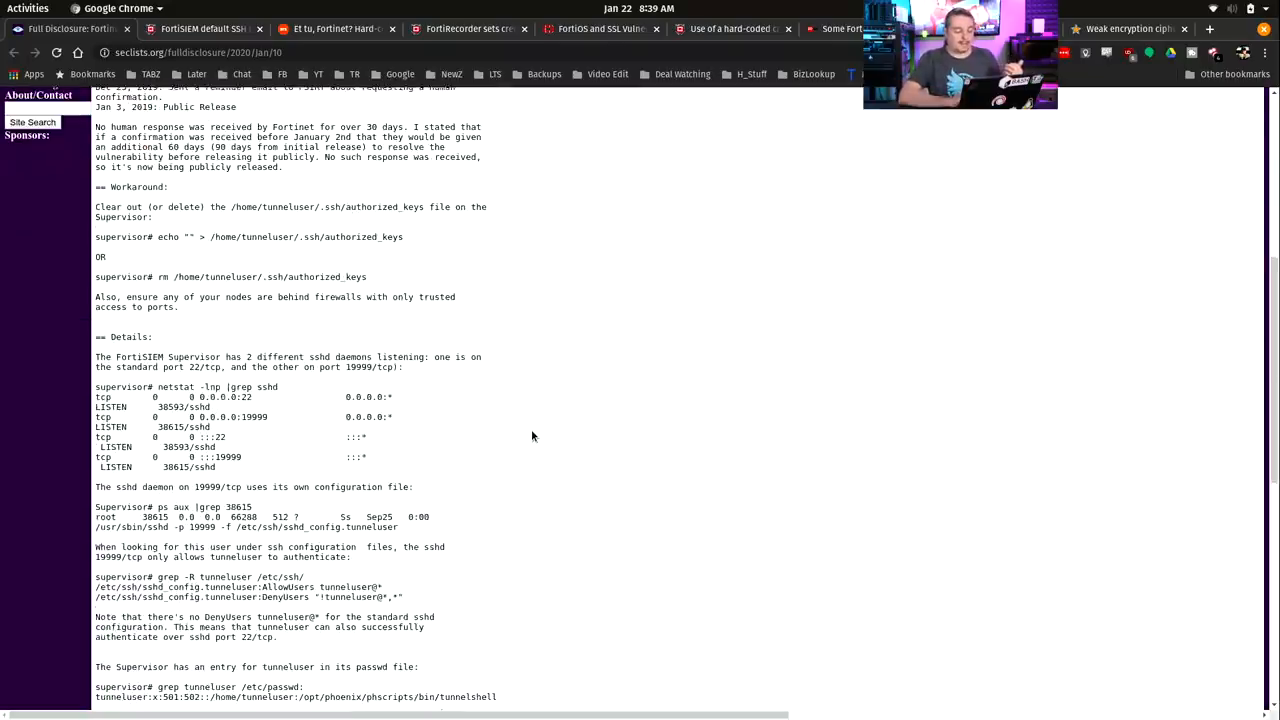
pyautogui.scroll(3)
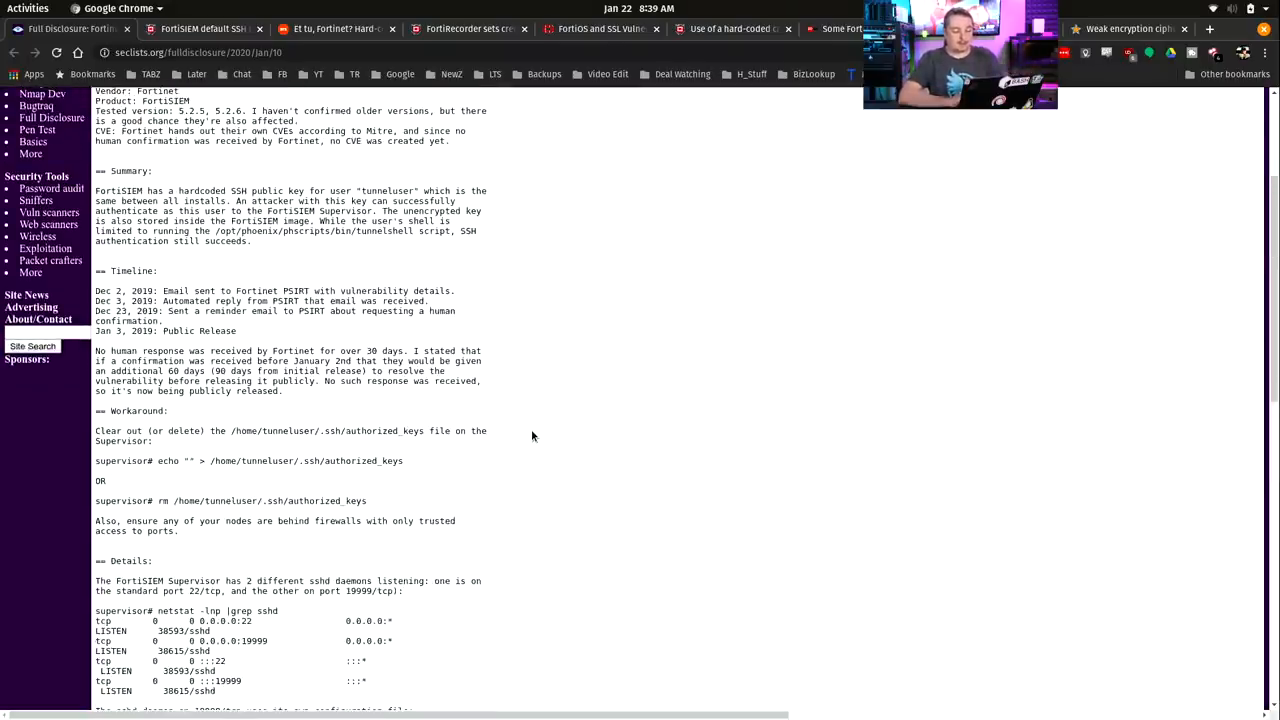
pyautogui.scroll(3)
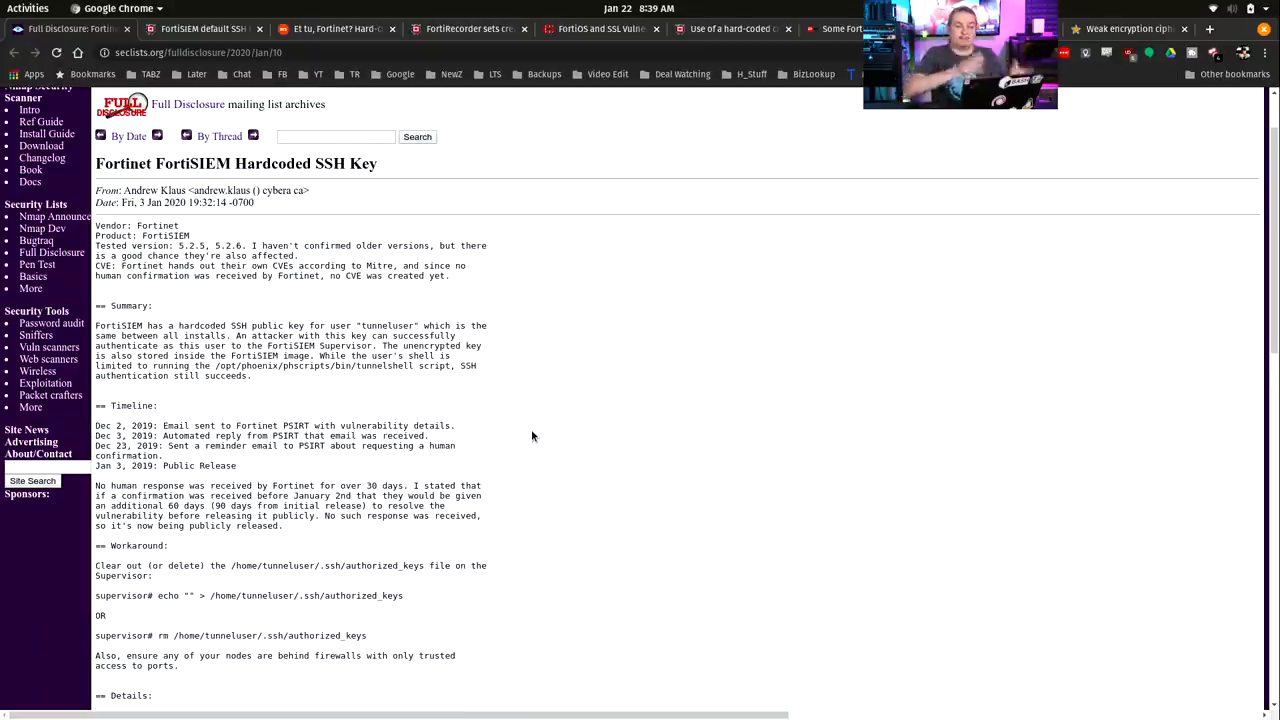
# Step: View PSIRT advisory FG-IR-19-296 on the shared tunneluser SSH key (CVE-2019-17659)
pyautogui.click(200, 28)
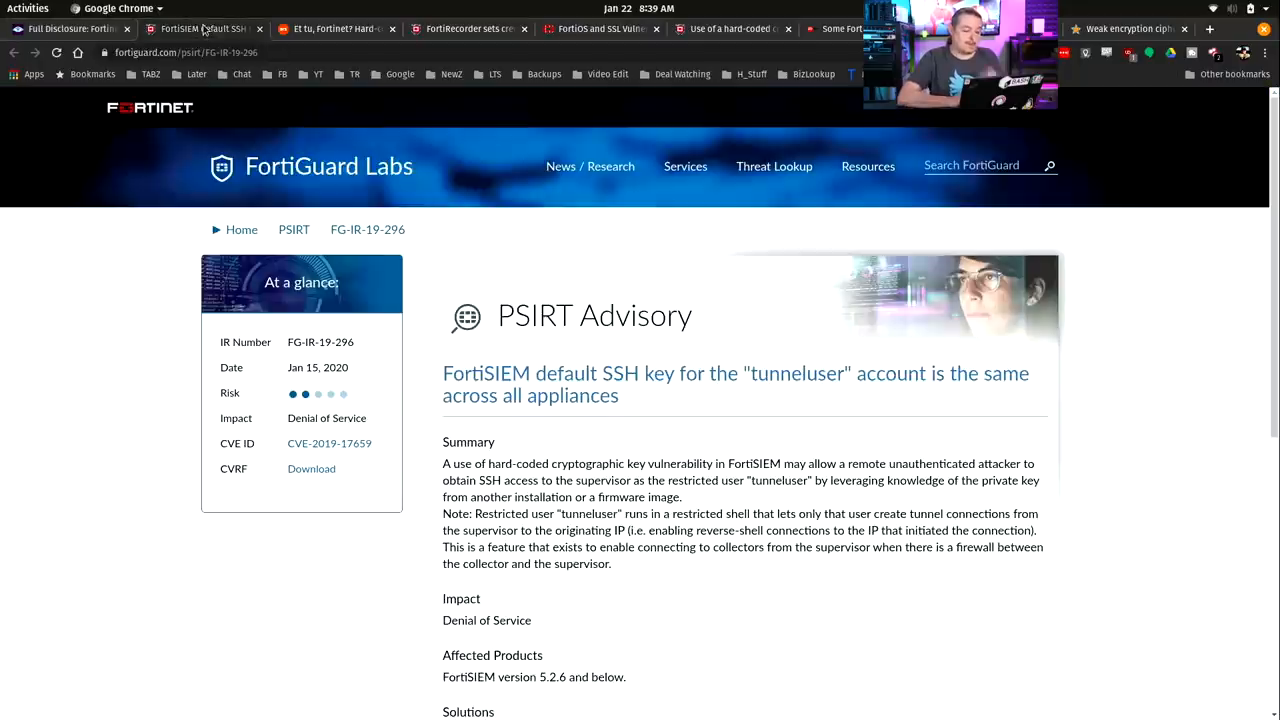
pyautogui.moveTo(760, 503)
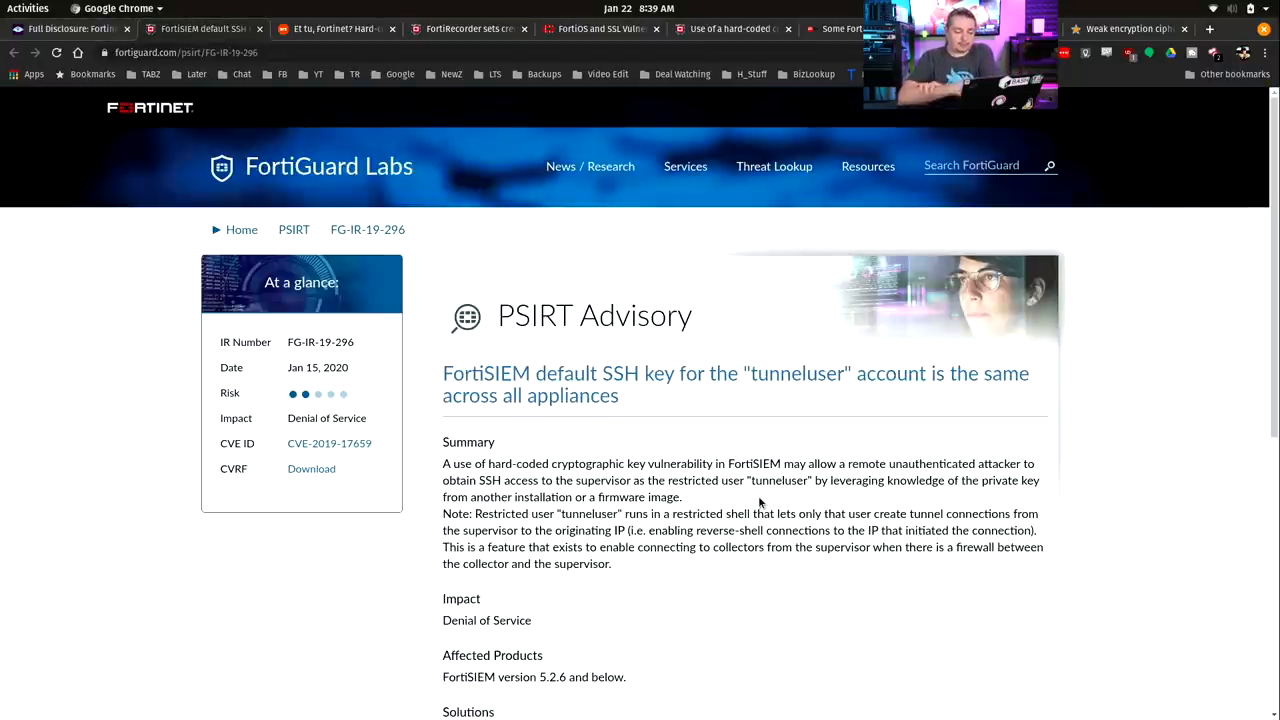
pyautogui.scroll(-3)
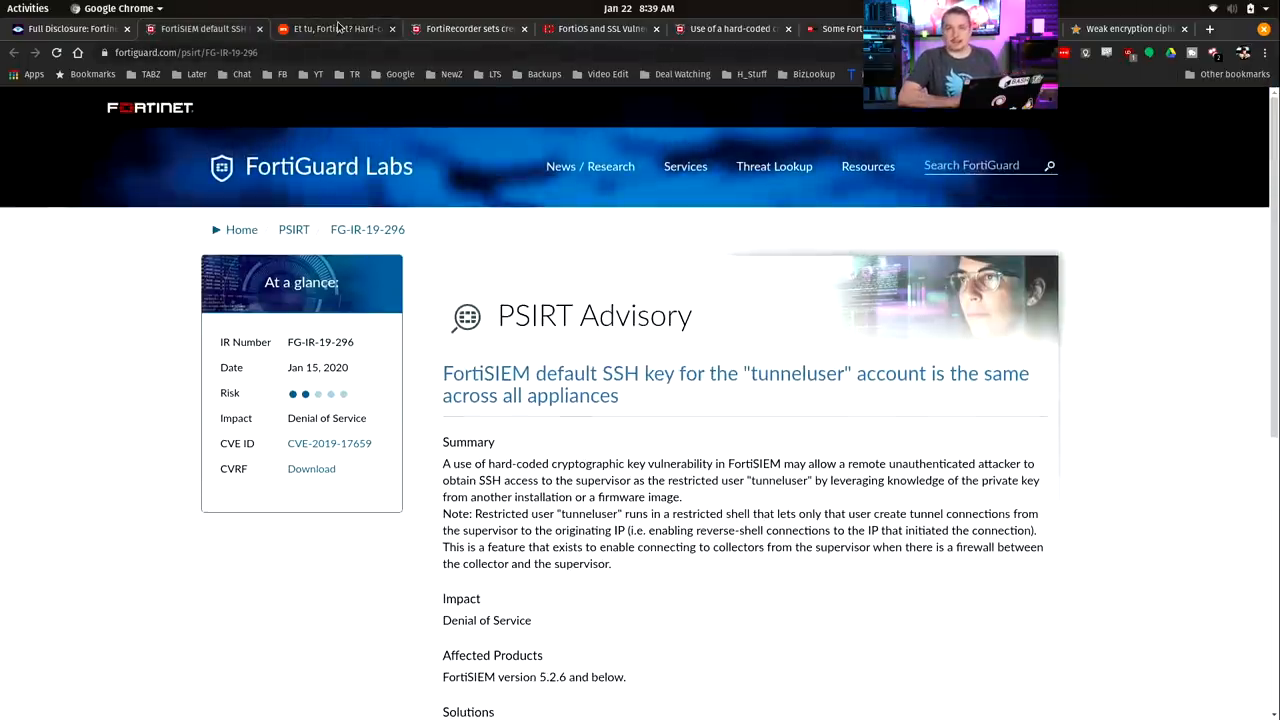
# Step: Read the 'Et tu, Fortinet?' article down to the hard-coded password and exploit code
pyautogui.click(335, 28)
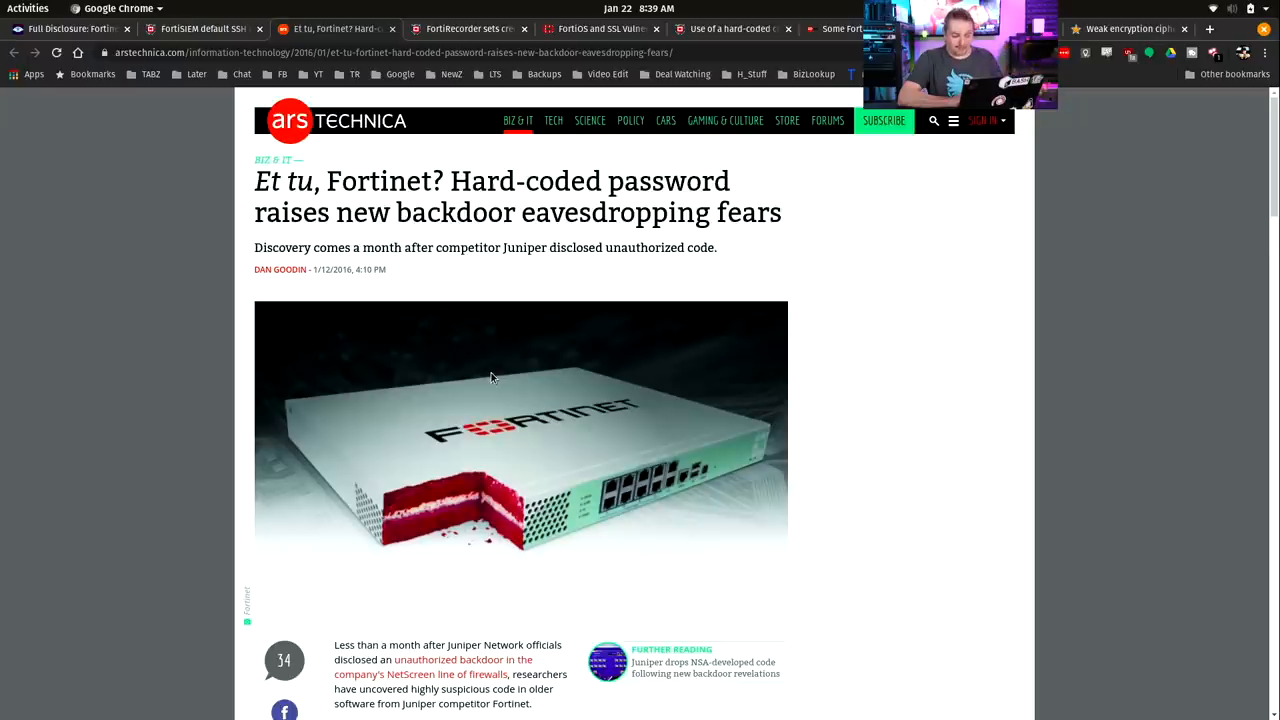
pyautogui.moveTo(634, 283)
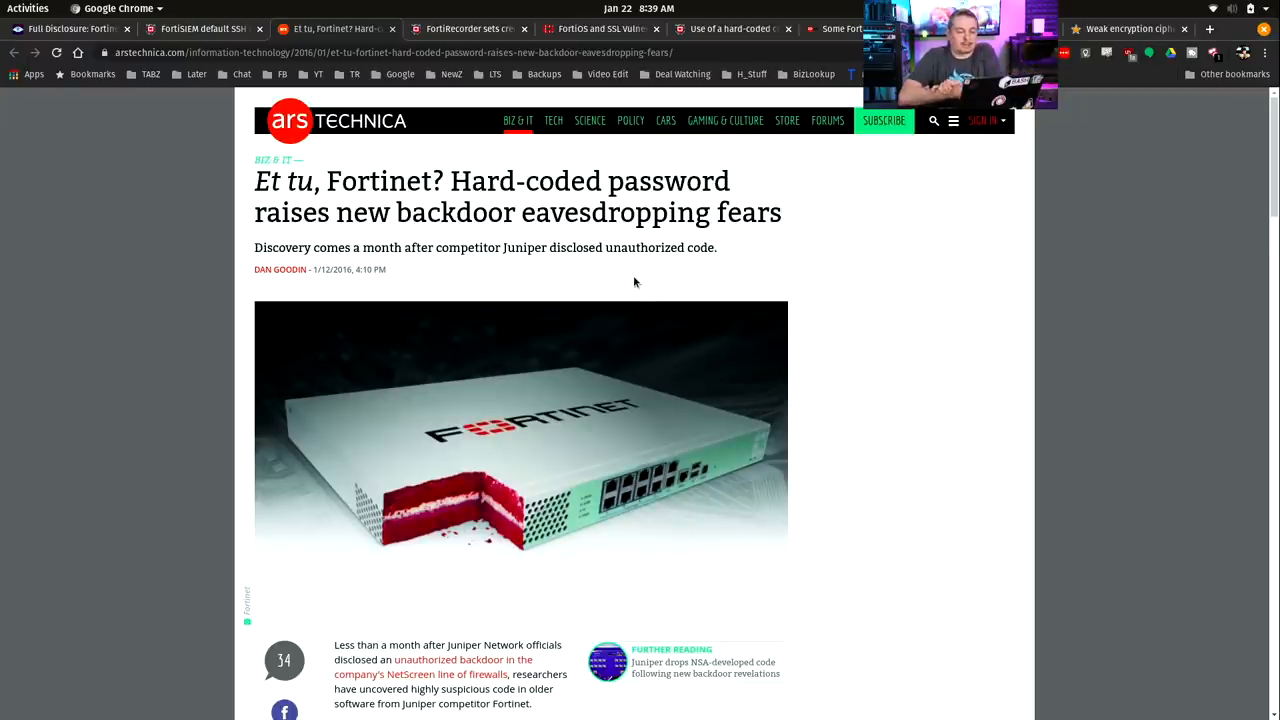
pyautogui.moveTo(844, 362)
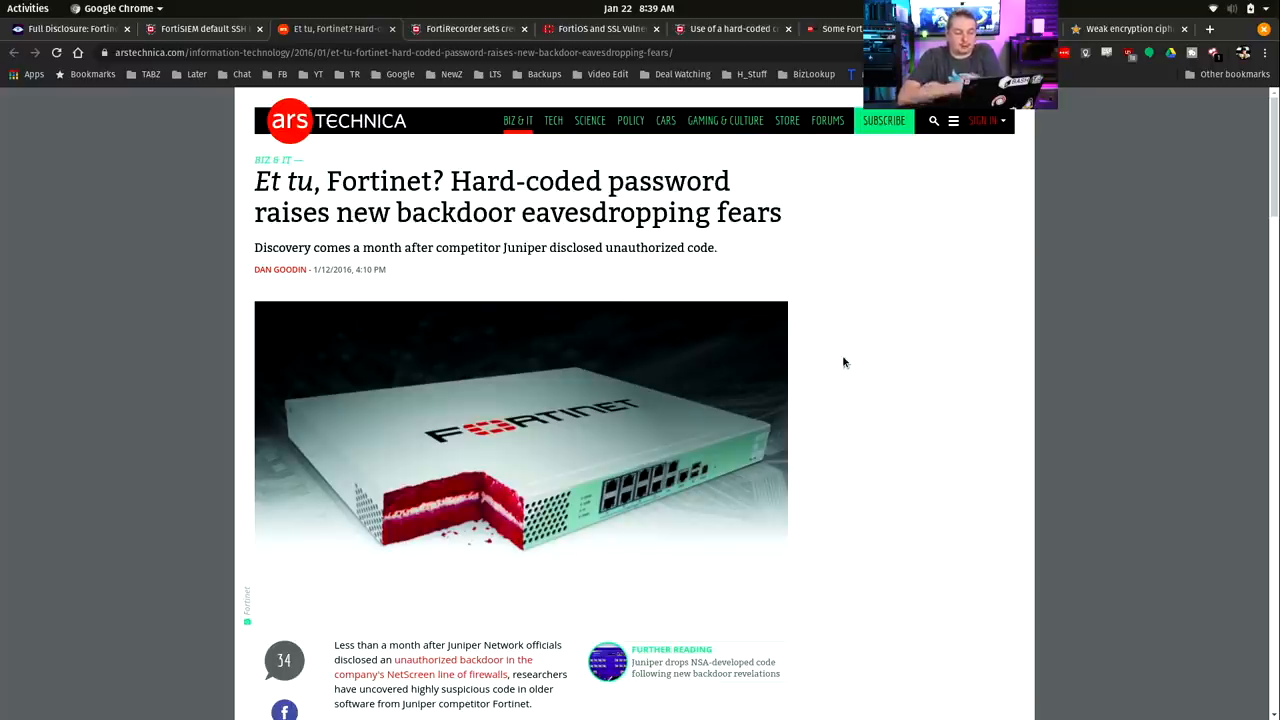
pyautogui.scroll(-3)
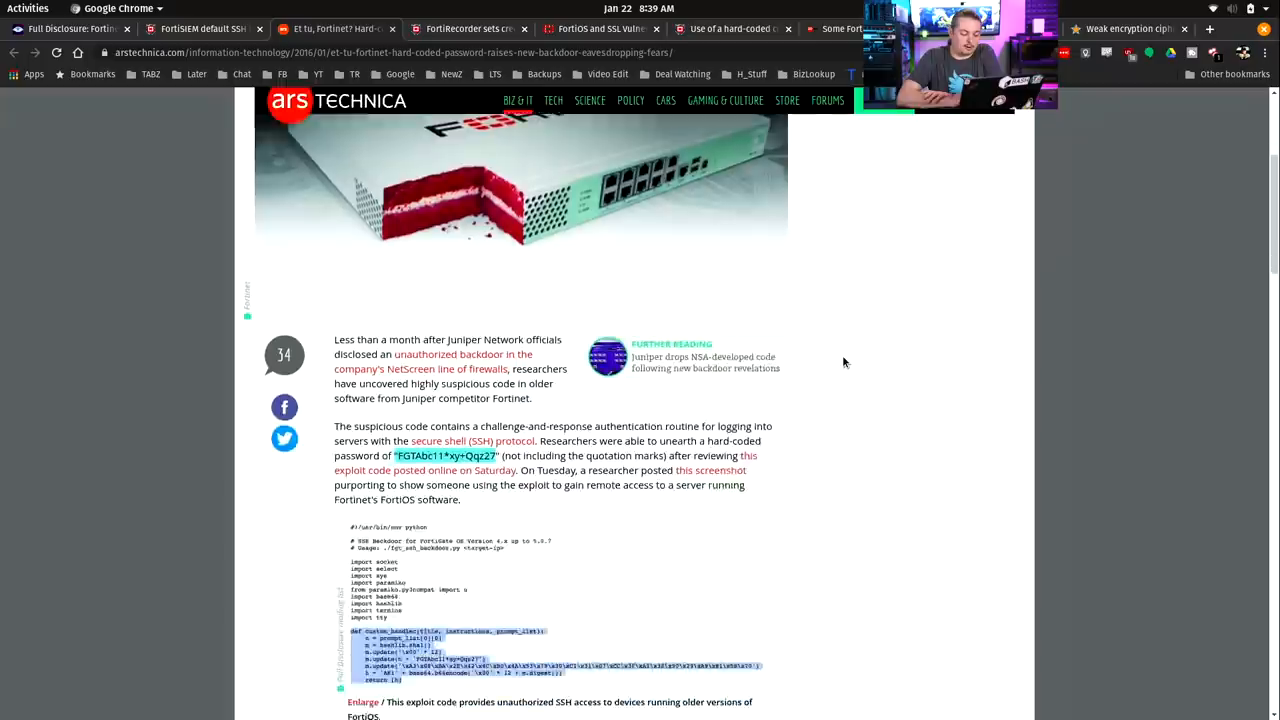
pyautogui.scroll(-3)
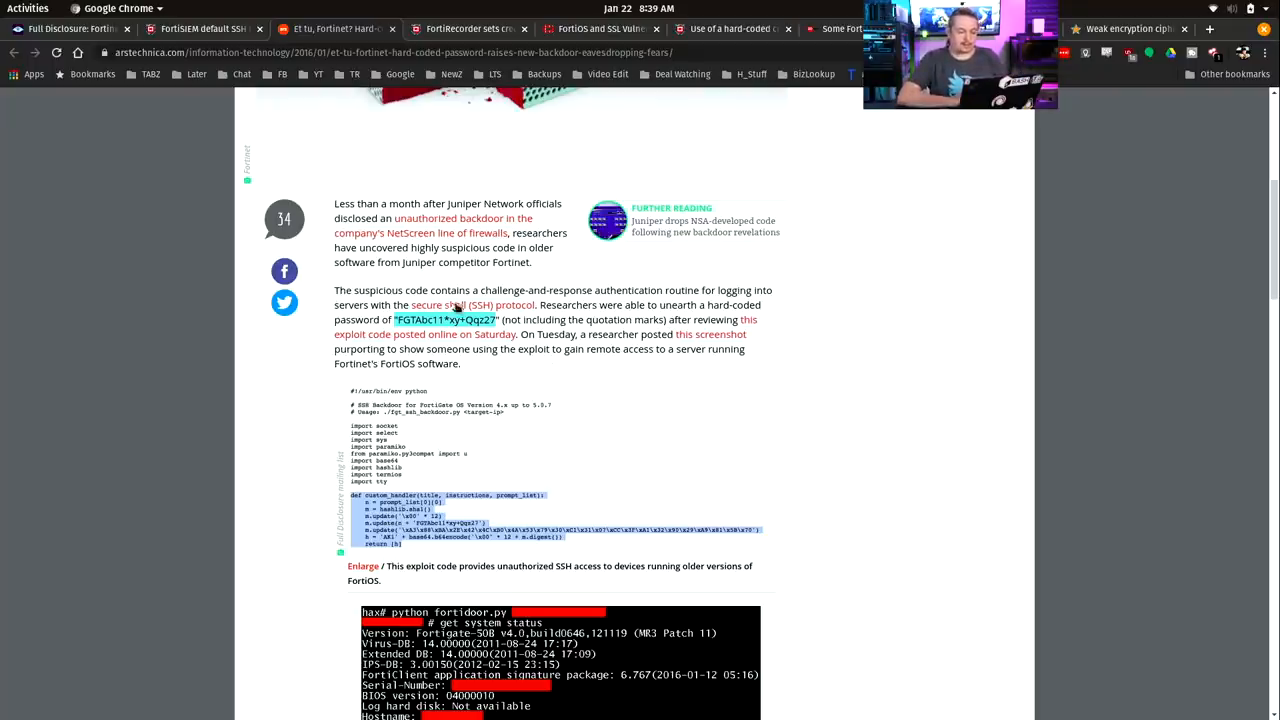
# Step: Highlight the FortiRecorder advisory's hard-coded credentials sentence, then view 'FortiOS and SSL Vulnerabilities'
pyautogui.click(468, 28)
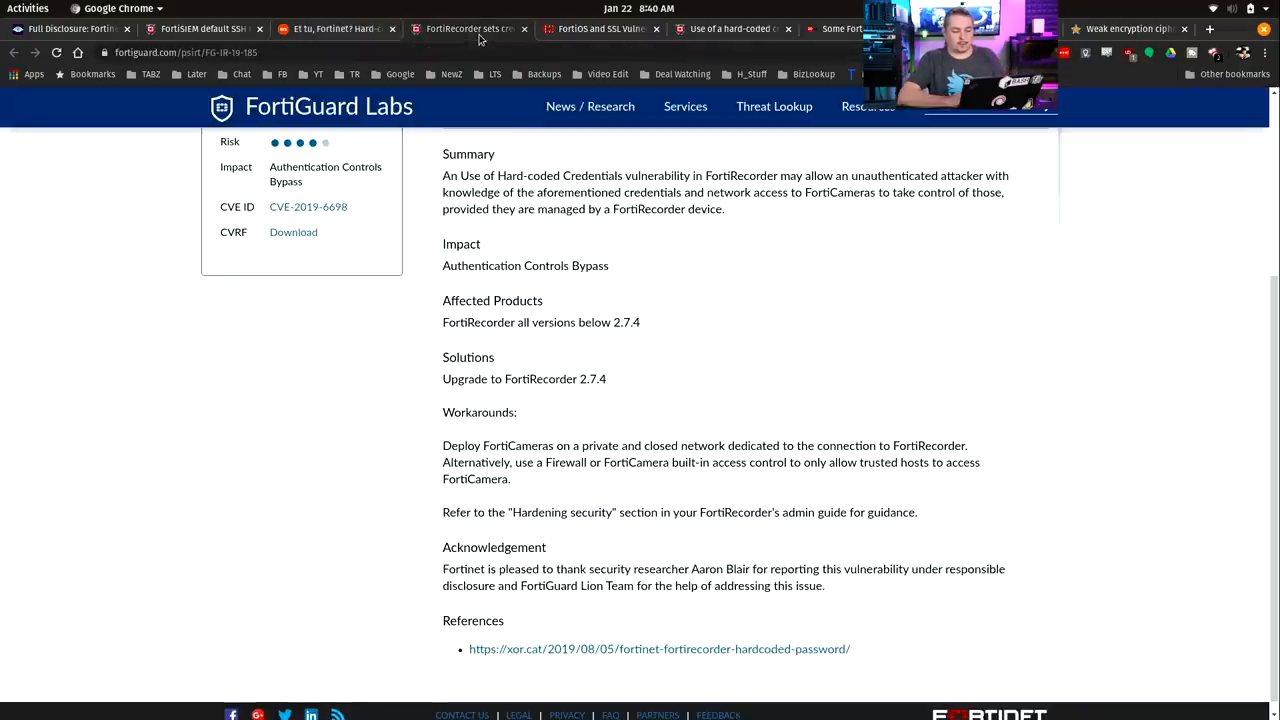
pyautogui.scroll(3)
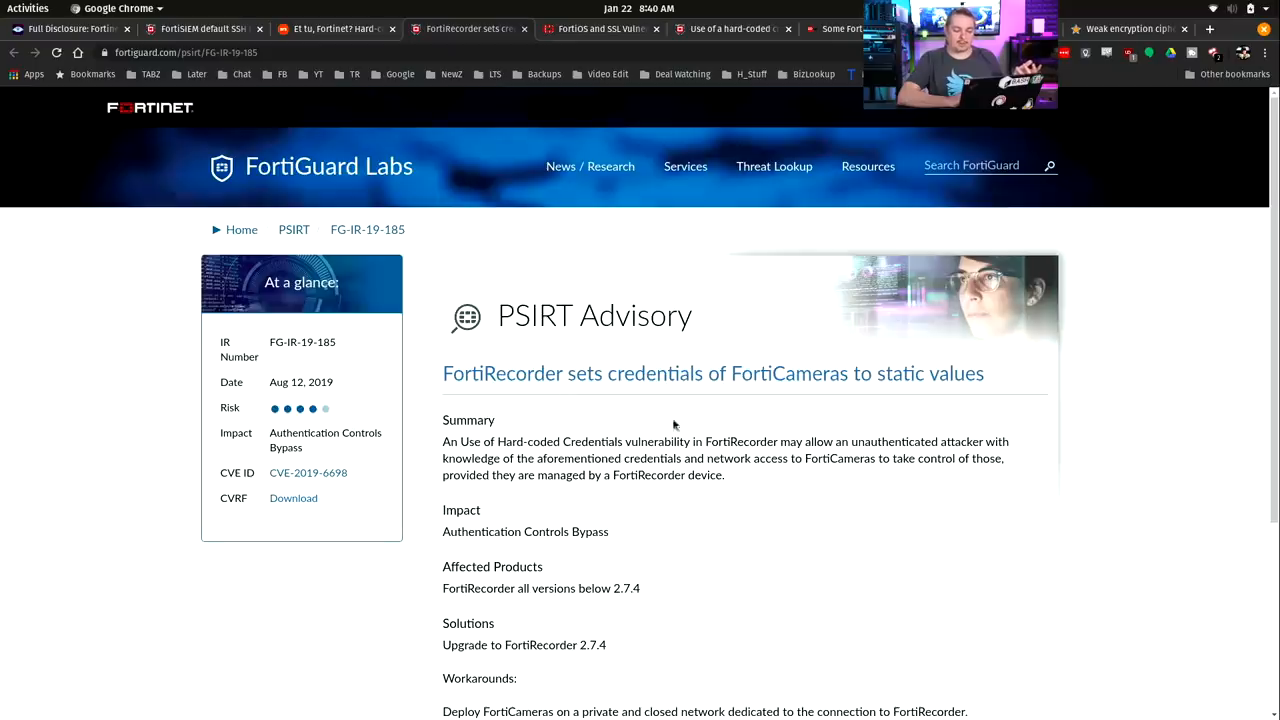
pyautogui.scroll(-3)
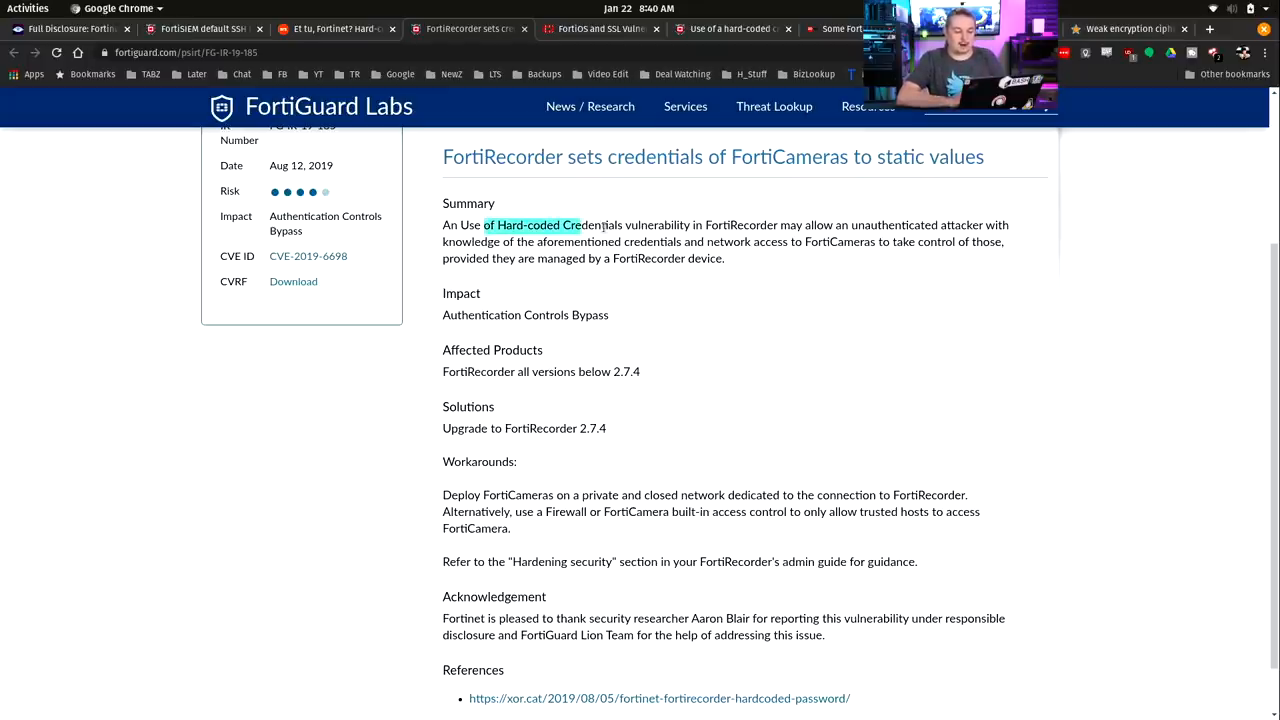
pyautogui.moveTo(485, 224); pyautogui.dragTo(745, 241)
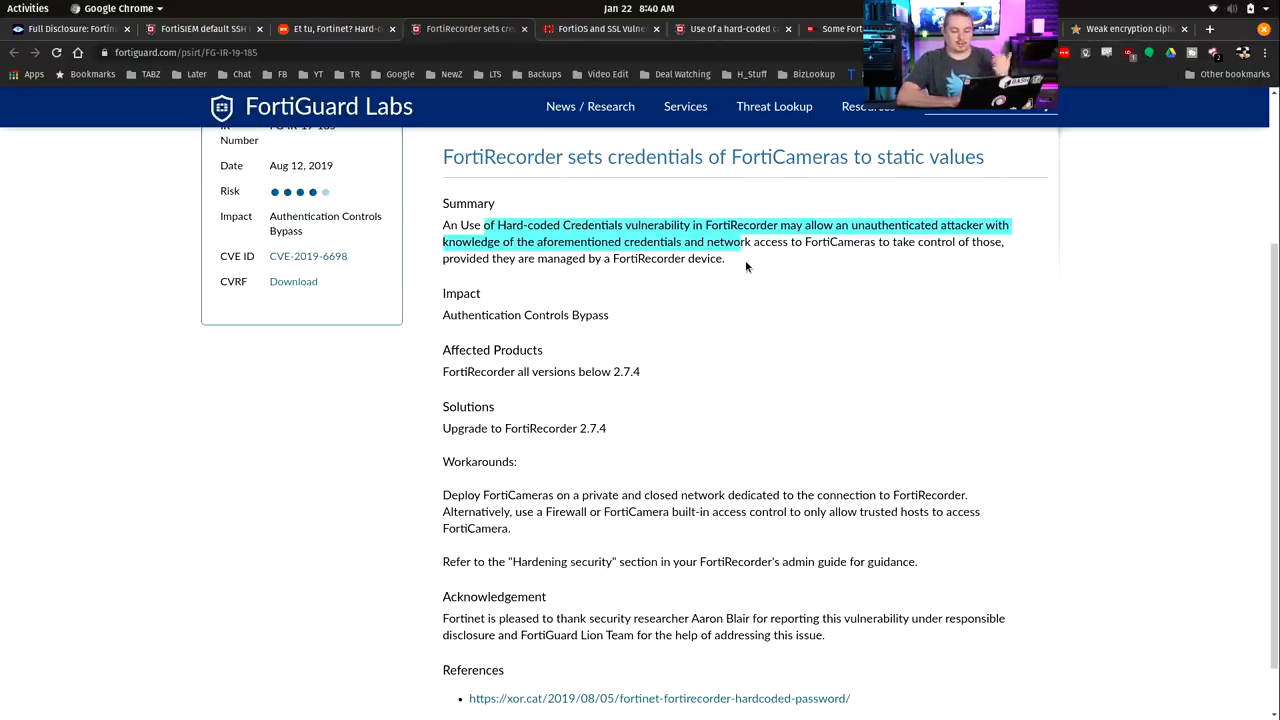
pyautogui.click(600, 28)
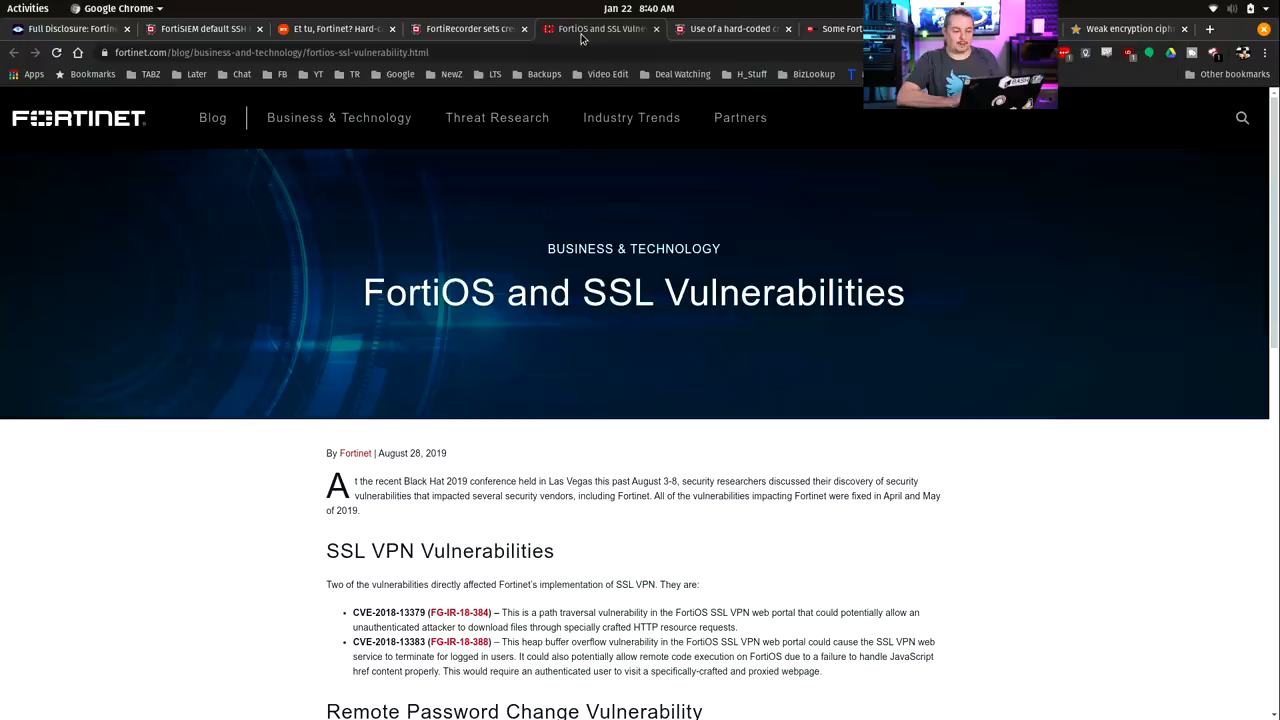
# Step: Read through the FortiOS blog post, then view advisory FG-IR-19-007 on hard-coded backup keys
pyautogui.scroll(-3)
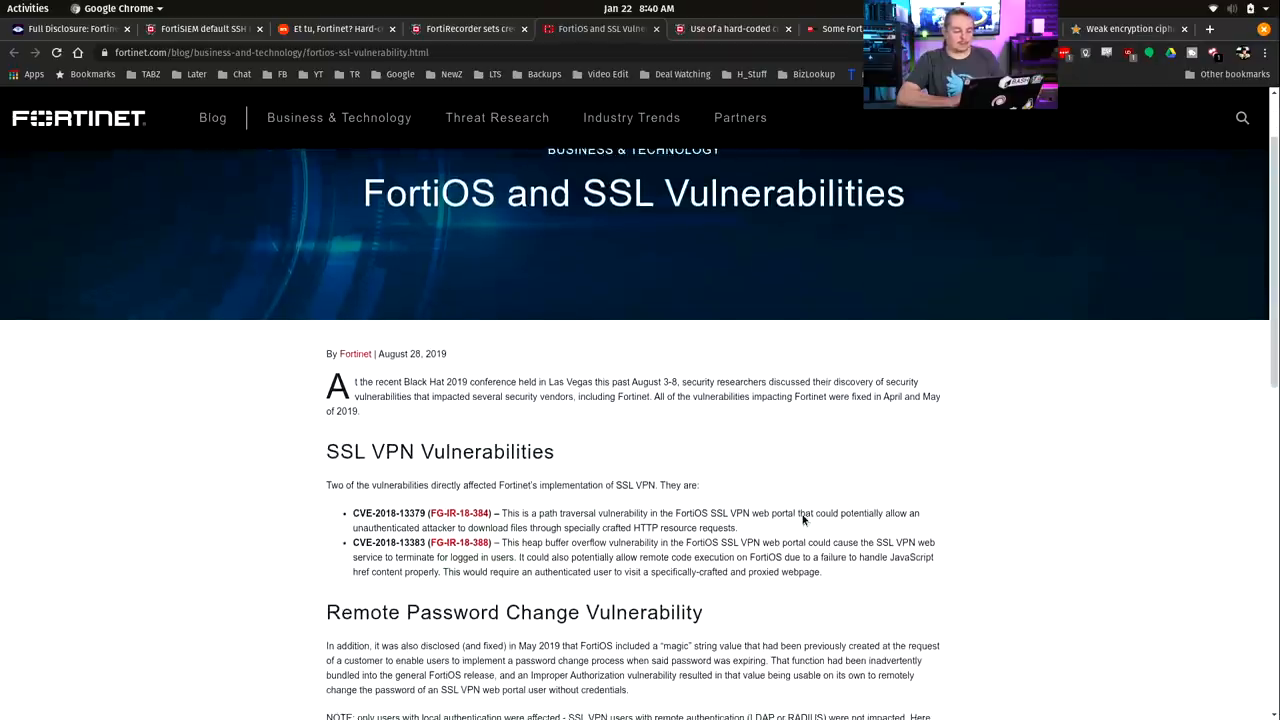
pyautogui.scroll(-3)
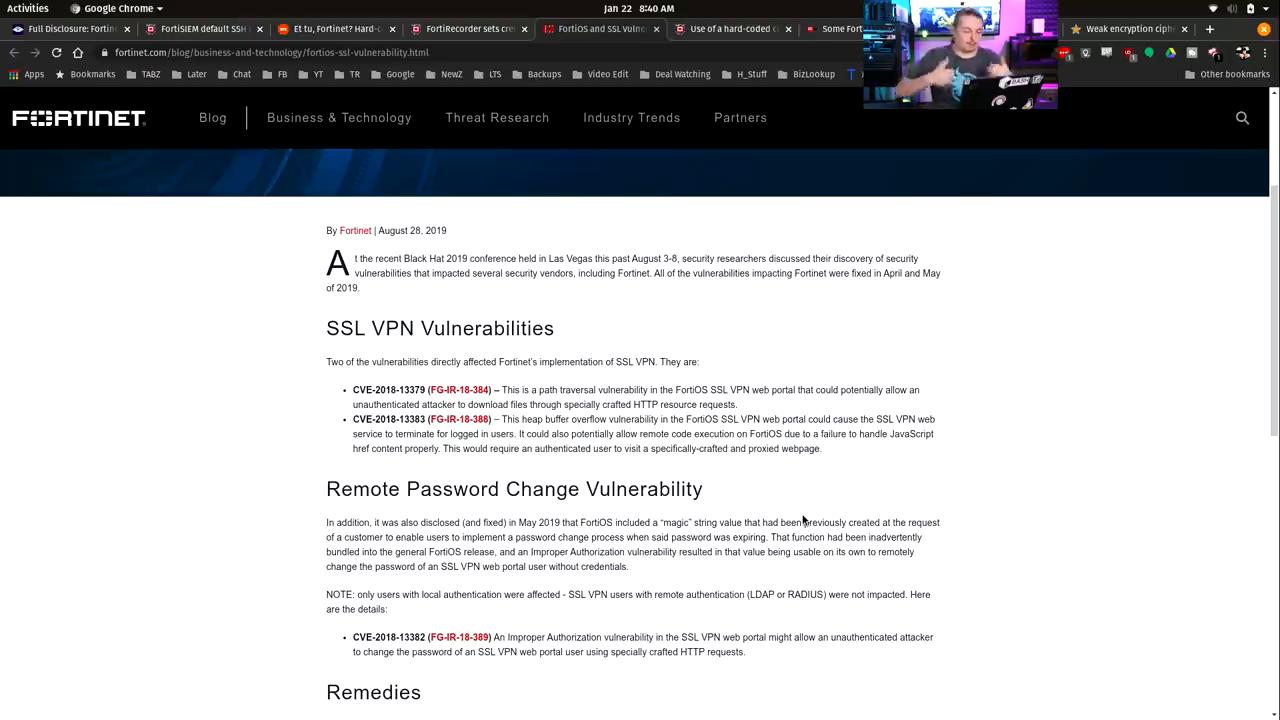
pyautogui.moveTo(860, 474)
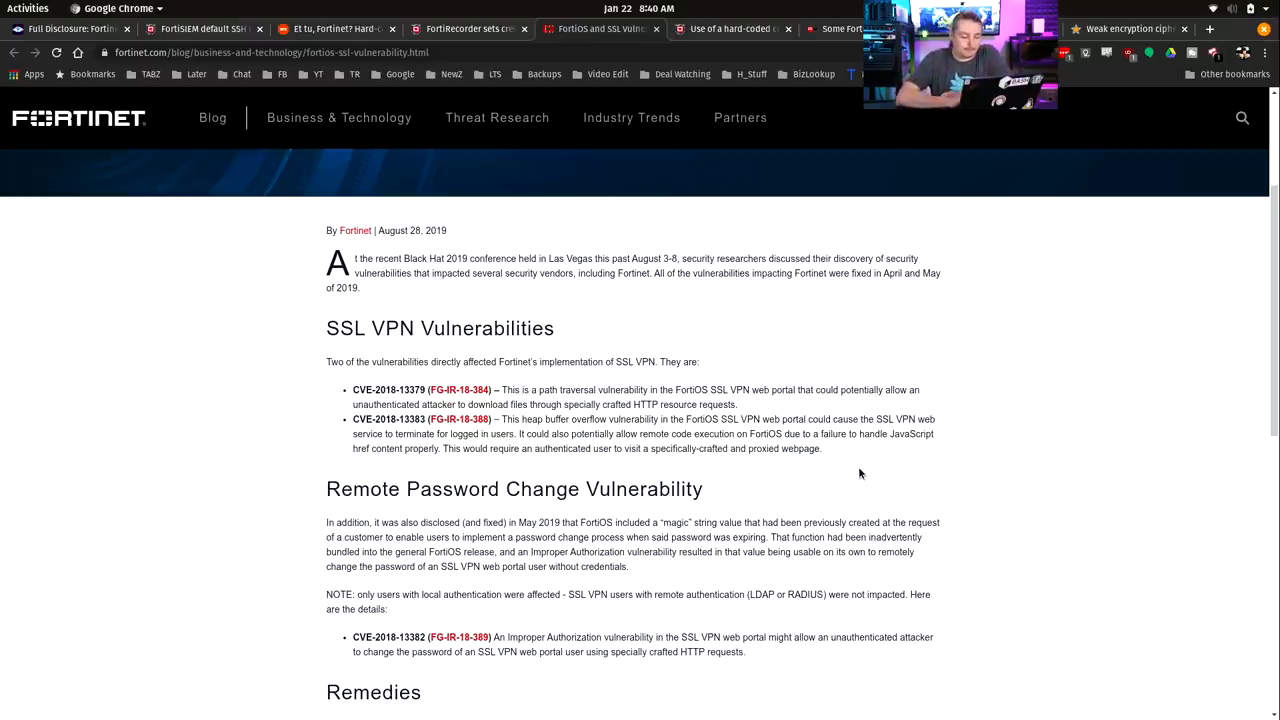
pyautogui.scroll(-3)
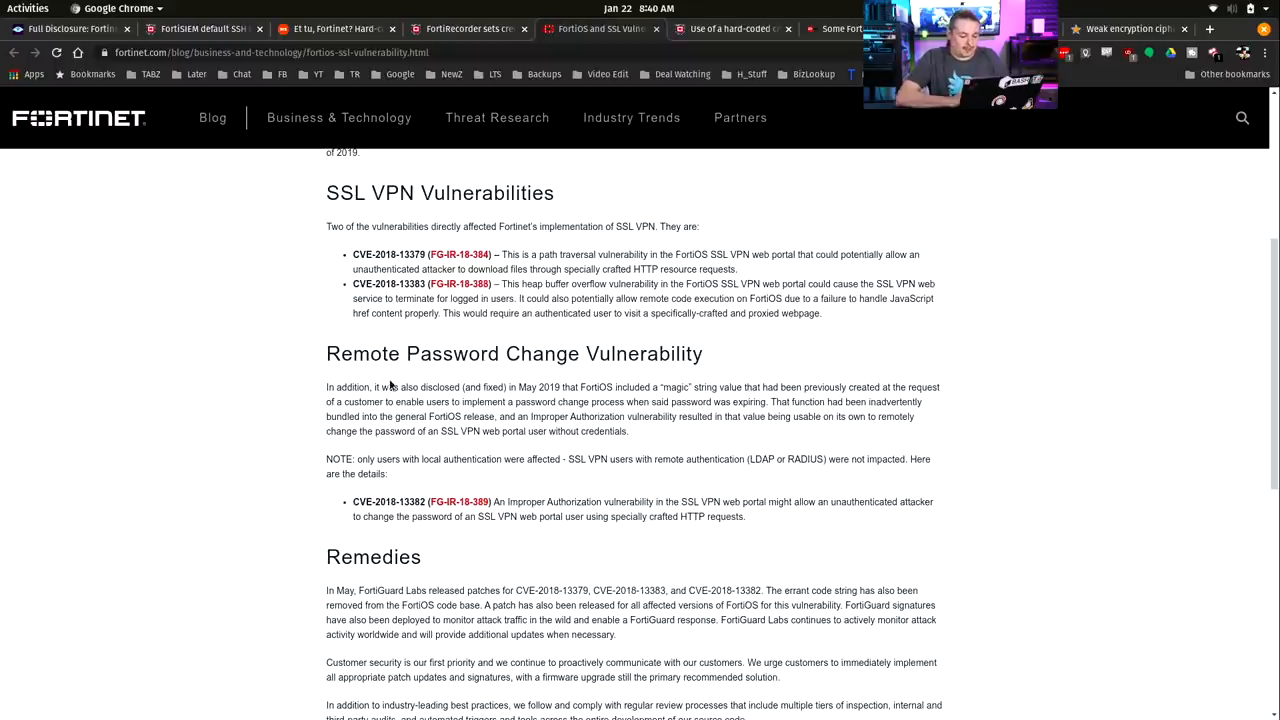
pyautogui.moveTo(570, 400)
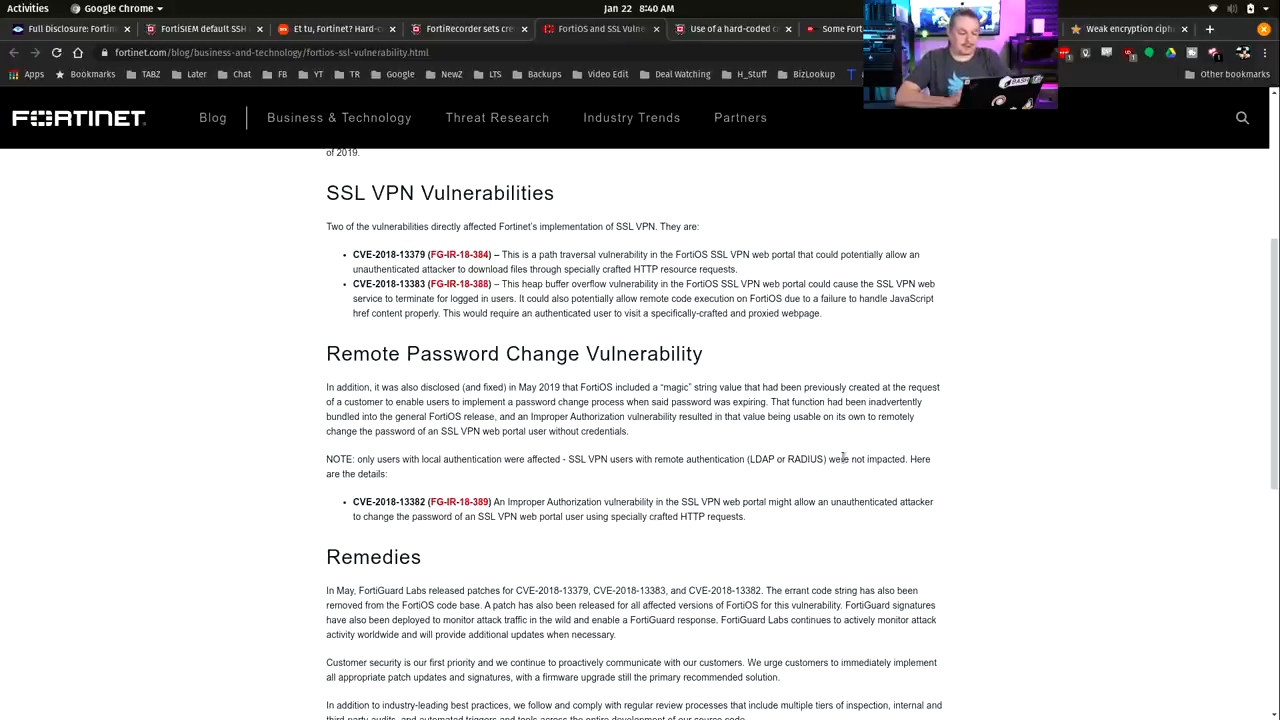
pyautogui.moveTo(563, 428)
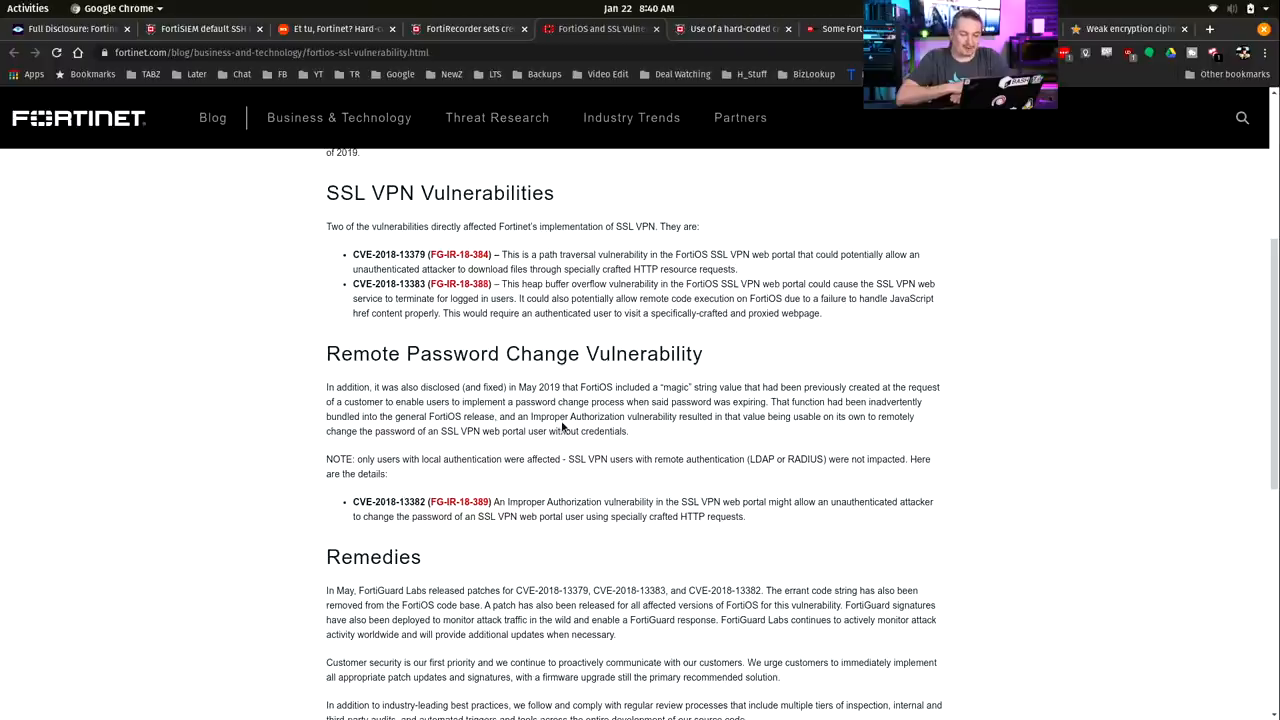
pyautogui.moveTo(756, 433)
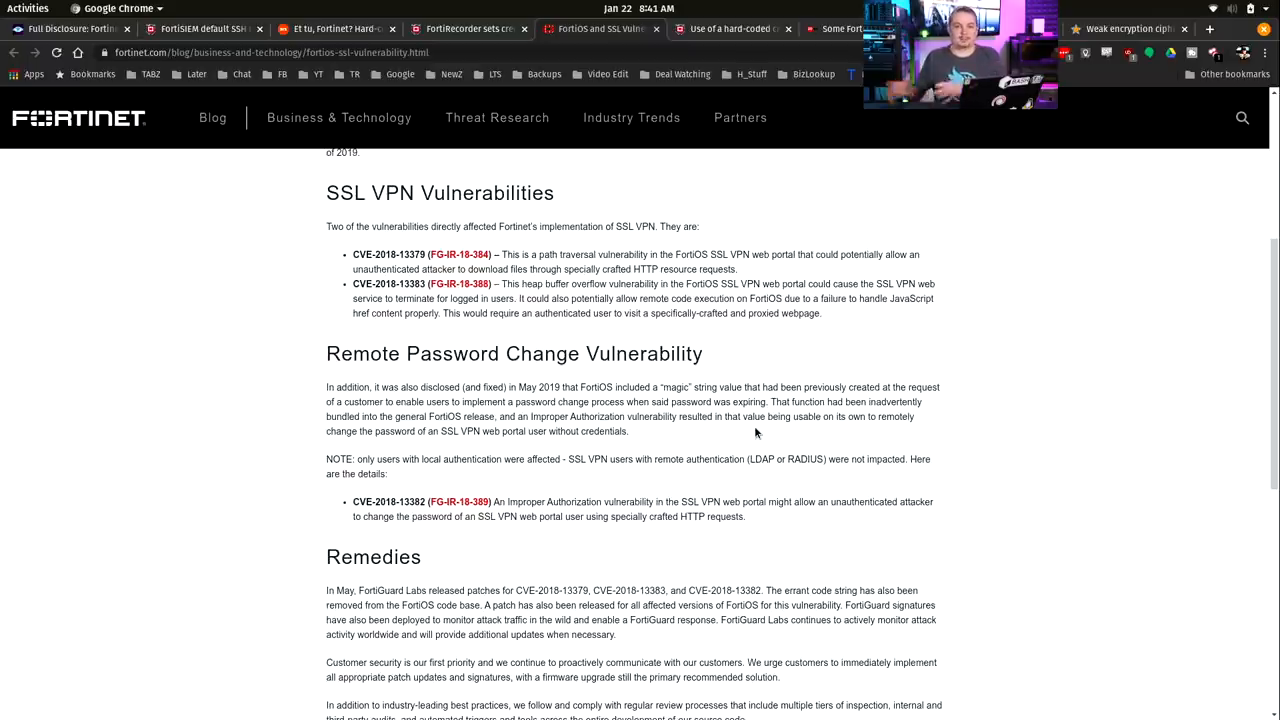
pyautogui.moveTo(745, 249)
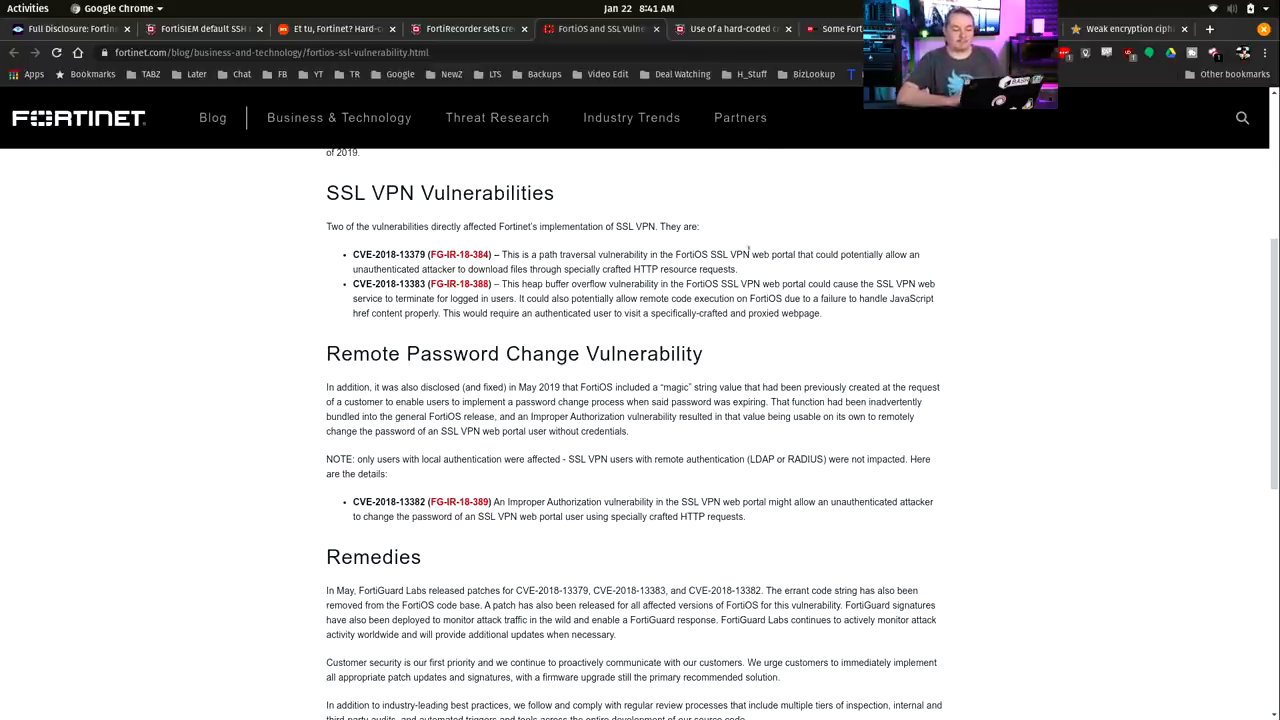
pyautogui.click(733, 28)
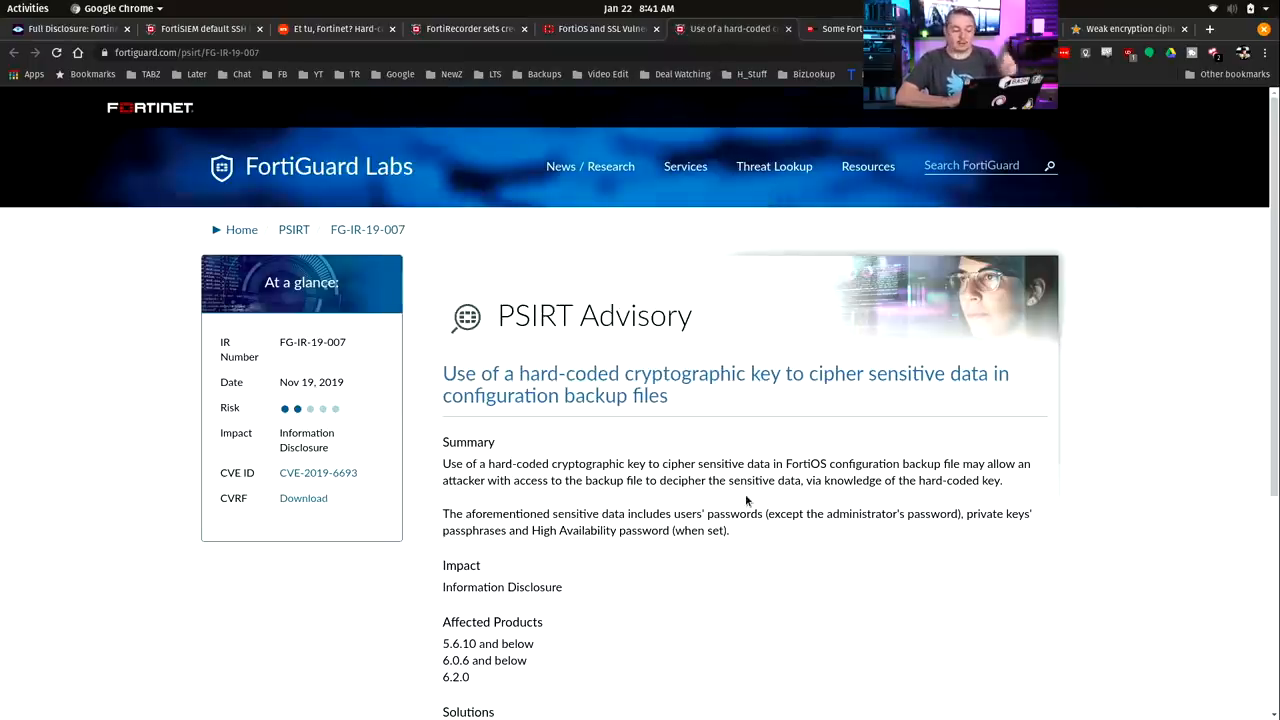
pyautogui.moveTo(910, 408)
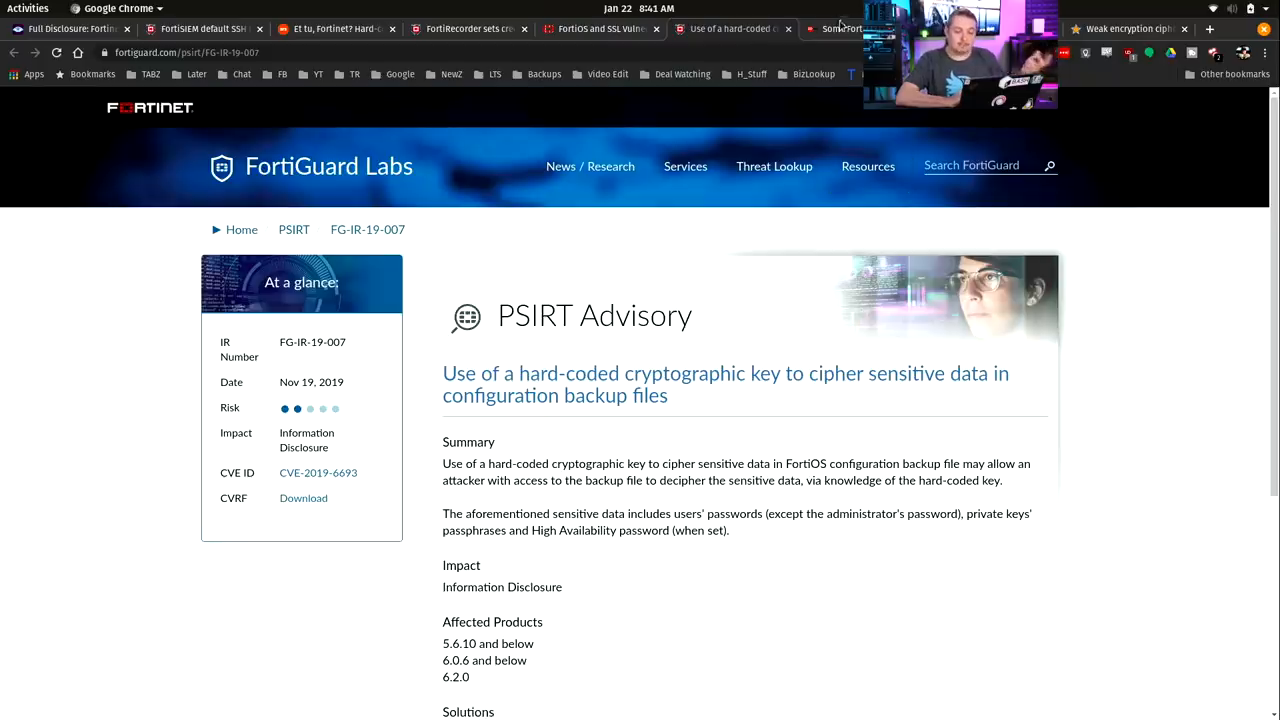
# Step: Read the ZDNet 'Some Fortinet products…' article on hardcoded encryption keys
pyautogui.click(843, 28)
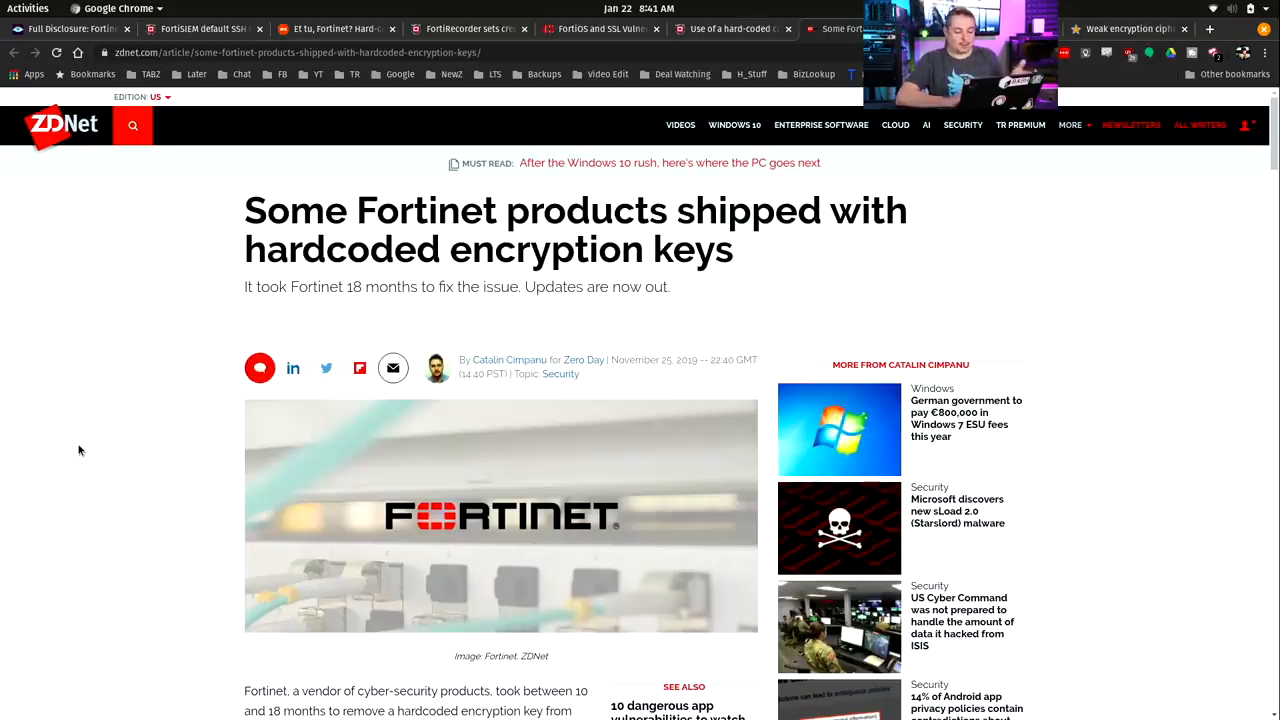
pyautogui.scroll(-3)
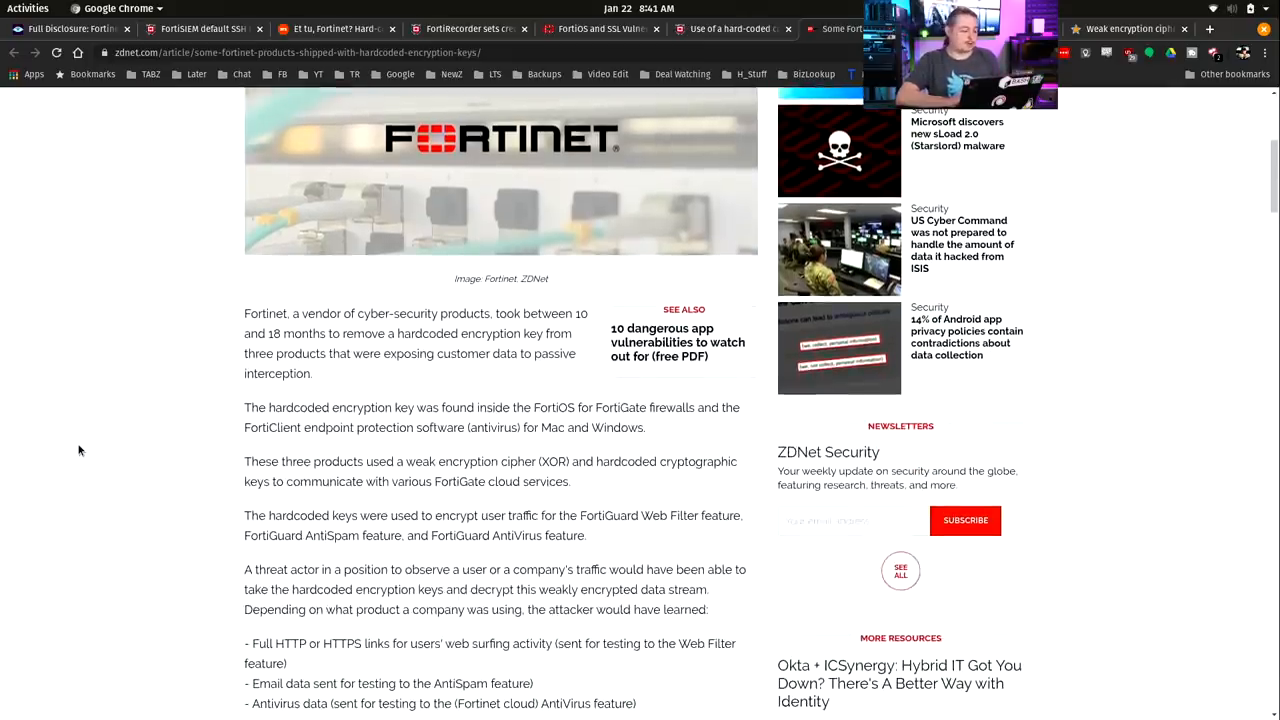
pyautogui.scroll(-3)
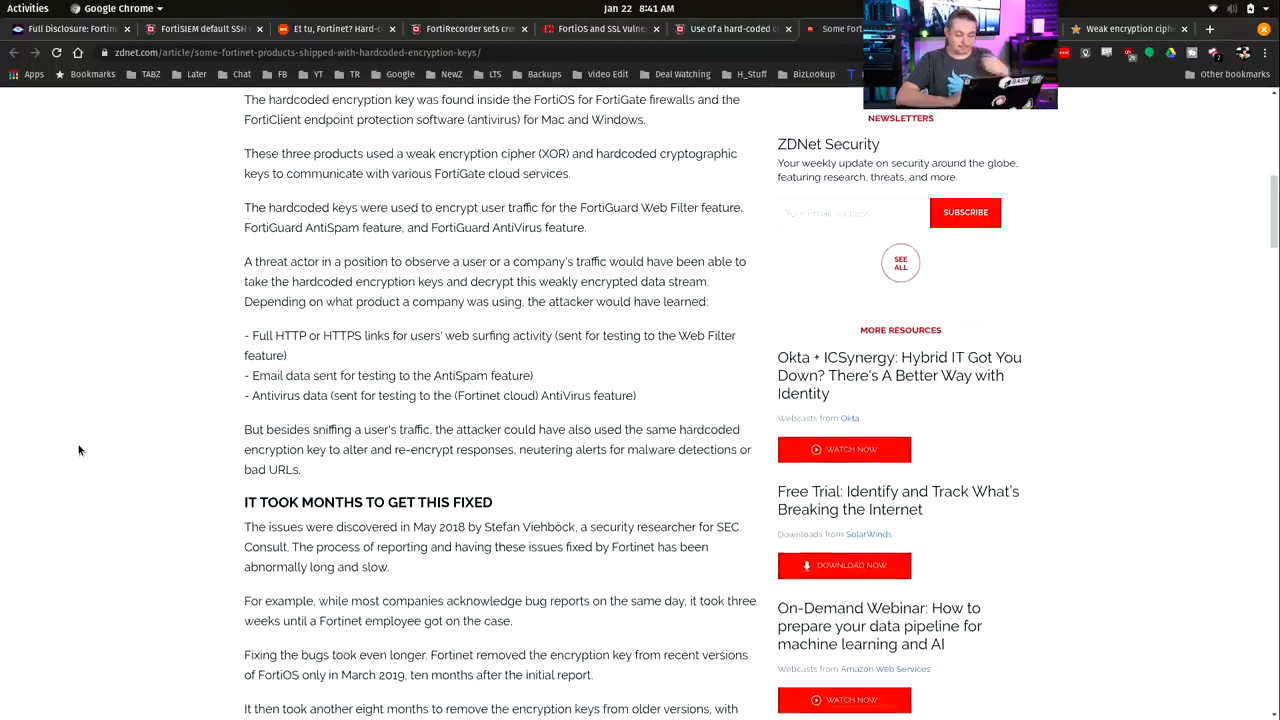
pyautogui.scroll(-3)
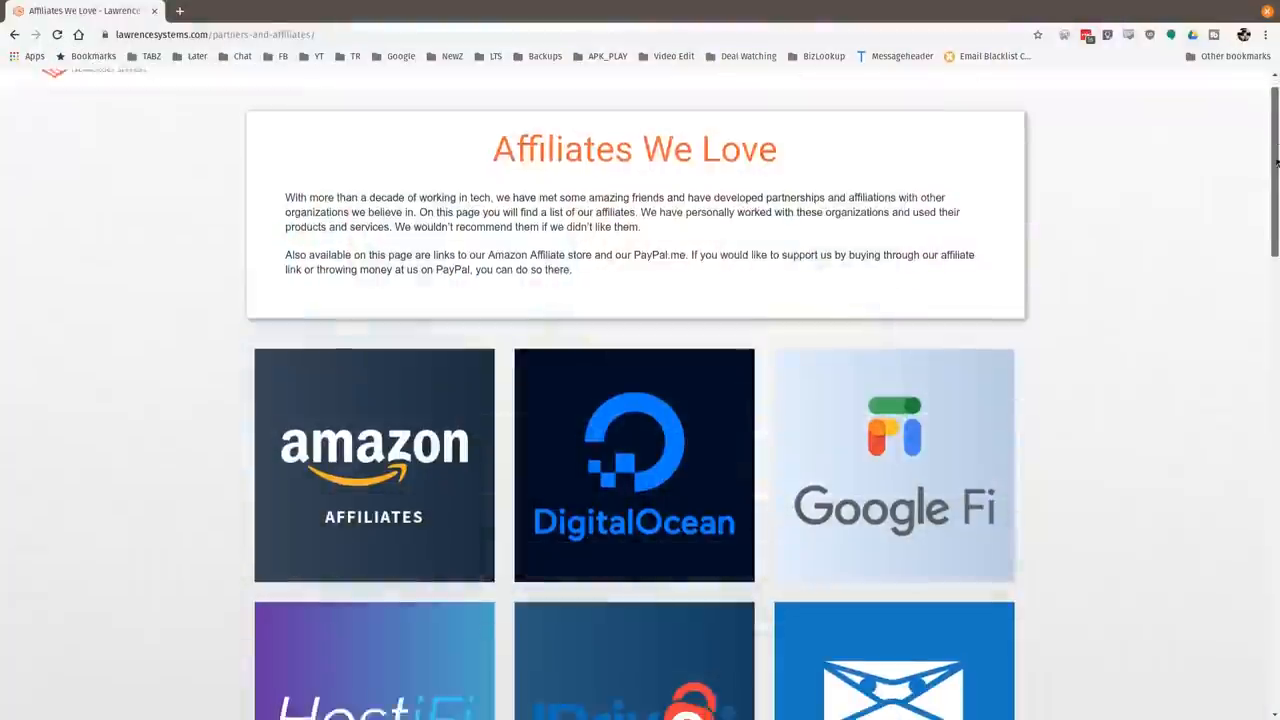
# Step: Look through the Lawrence Systems affiliate tiles down to PayPal.me, TubeBuddy and Volta Charger
pyautogui.scroll(-3)
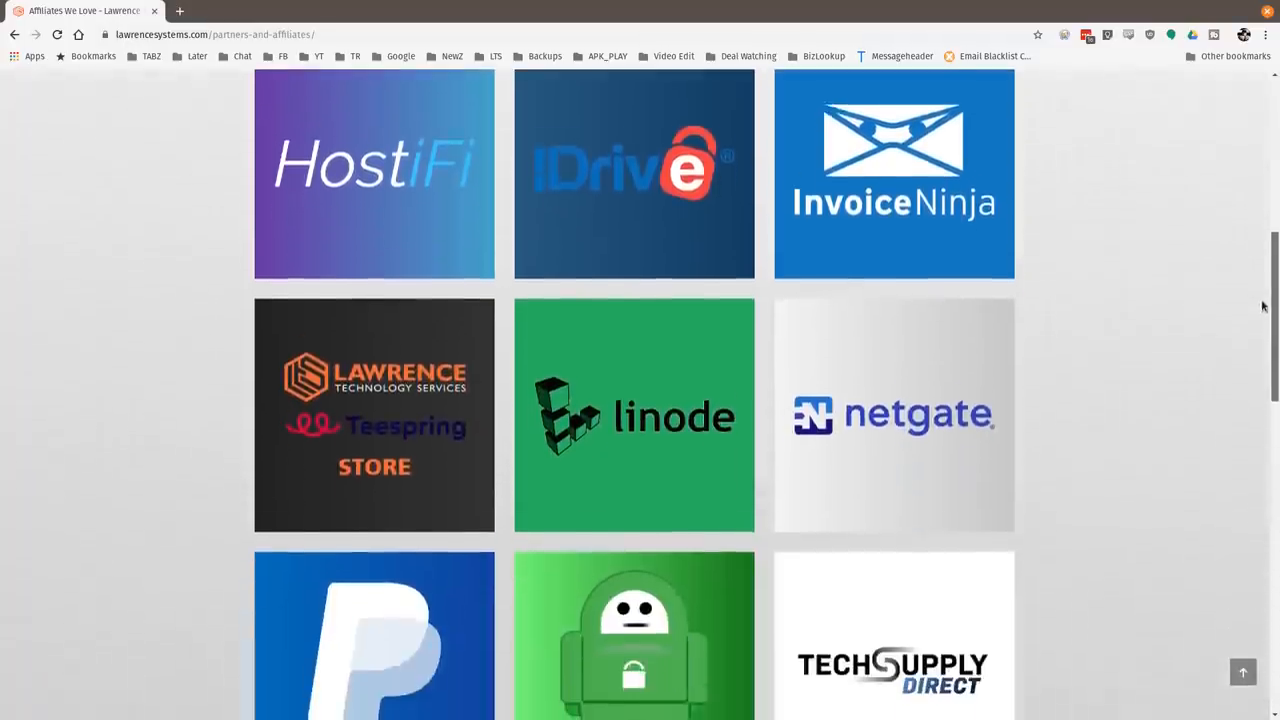
pyautogui.scroll(-3)
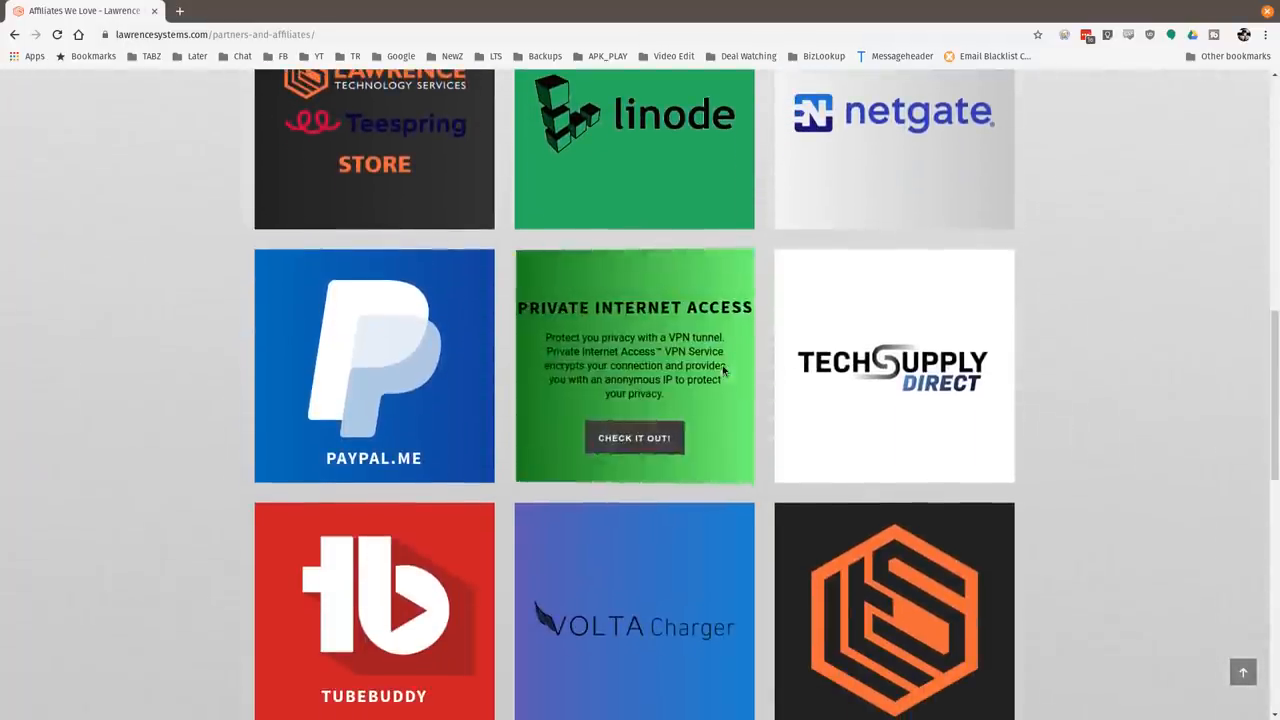